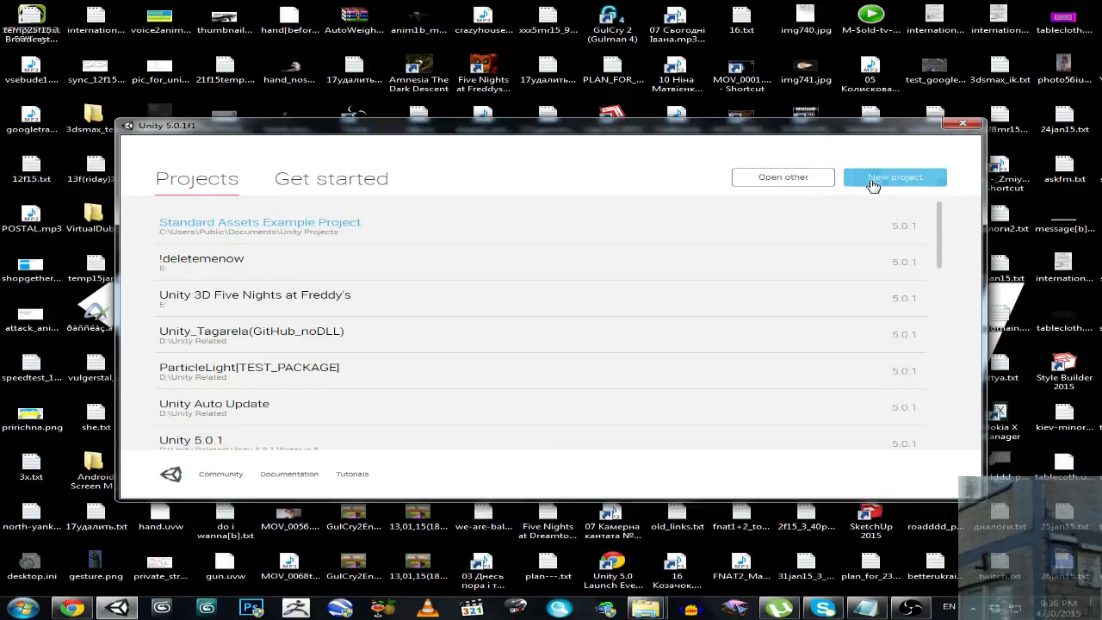
Start a new project named Unity 5 Standard Assets from the launcher
click(894, 177)
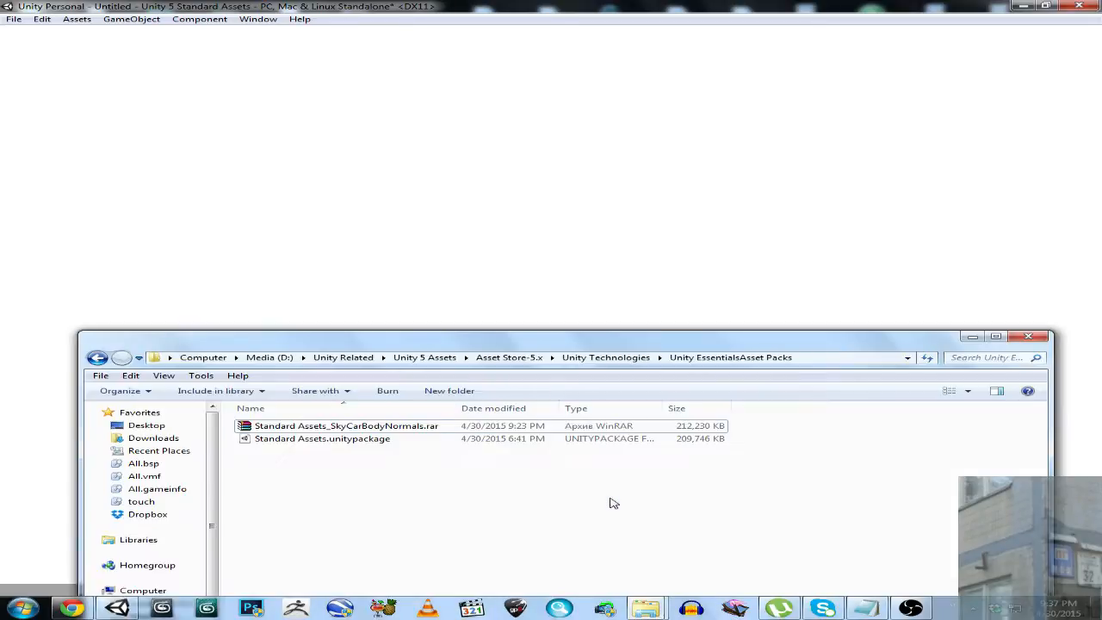
click(322, 438)
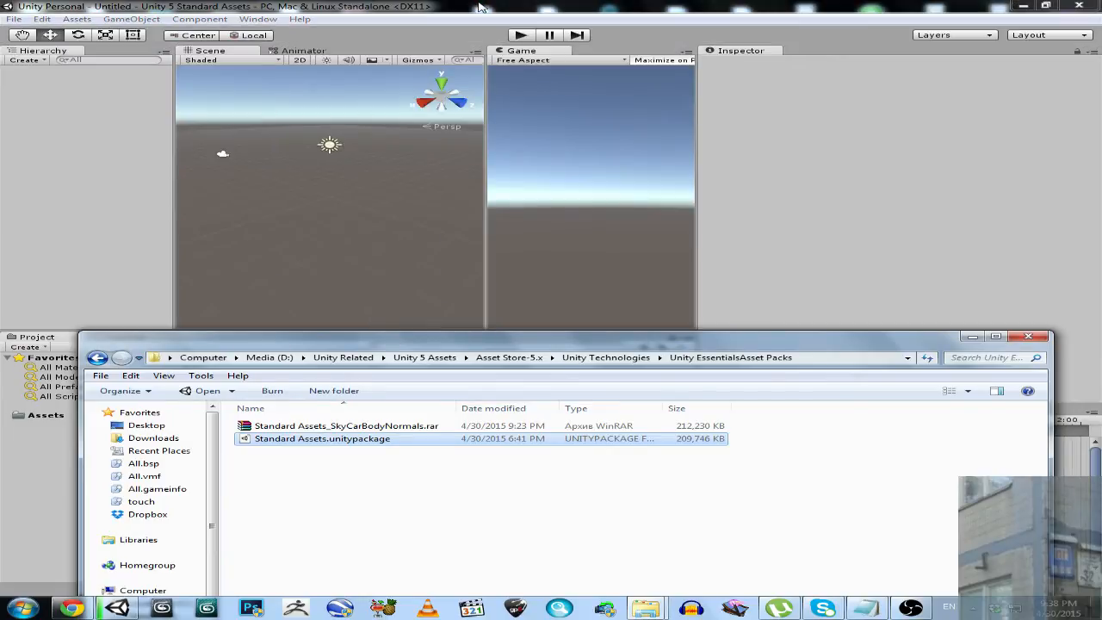
Open the Asset Store window from the Window menu
click(257, 18)
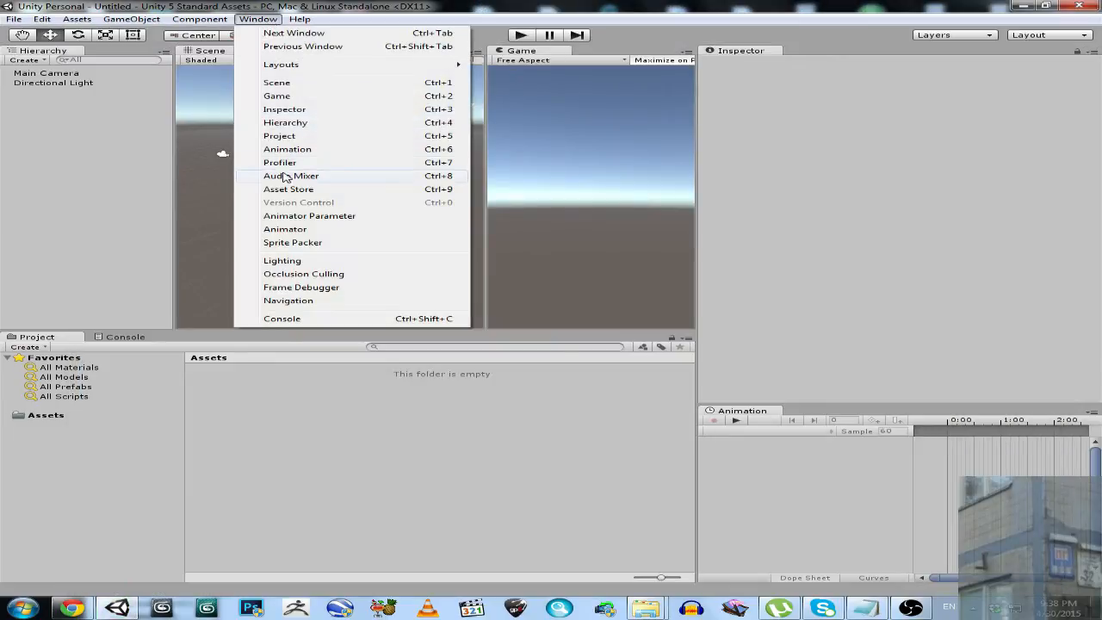
mouse_move(288, 189)
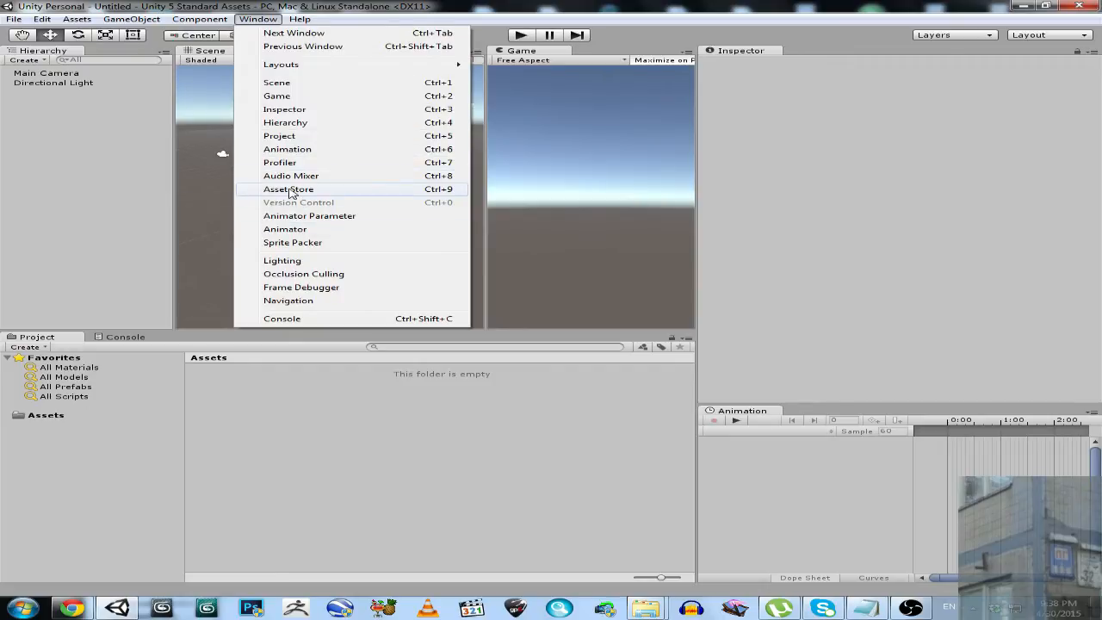
click(289, 188)
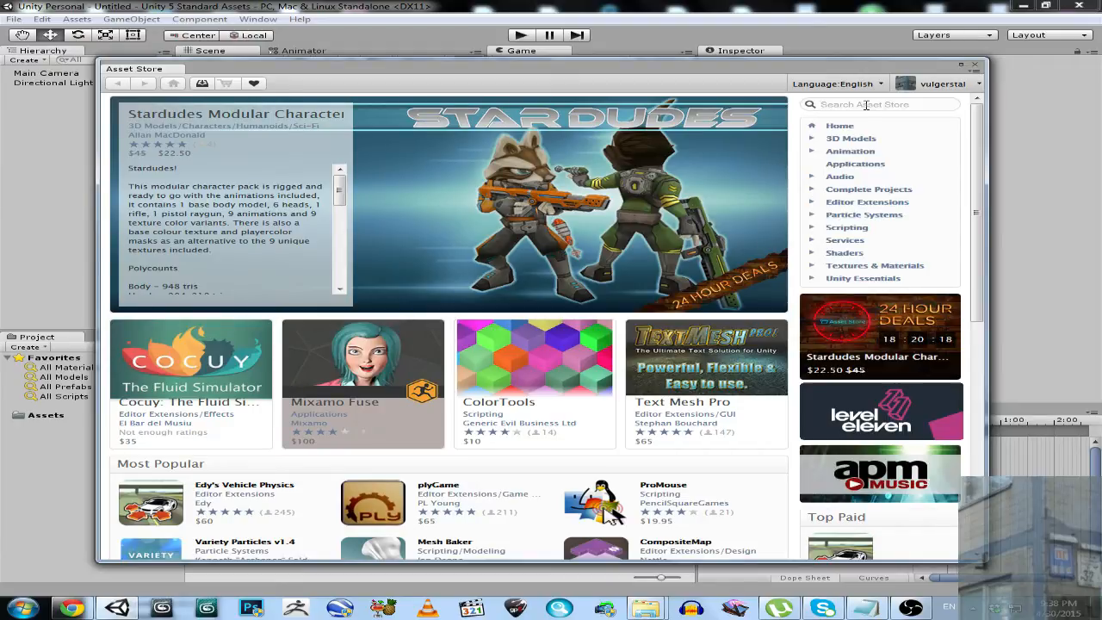
Search the Asset Store for 'sta' and import the Standard Assets package
text(sta)
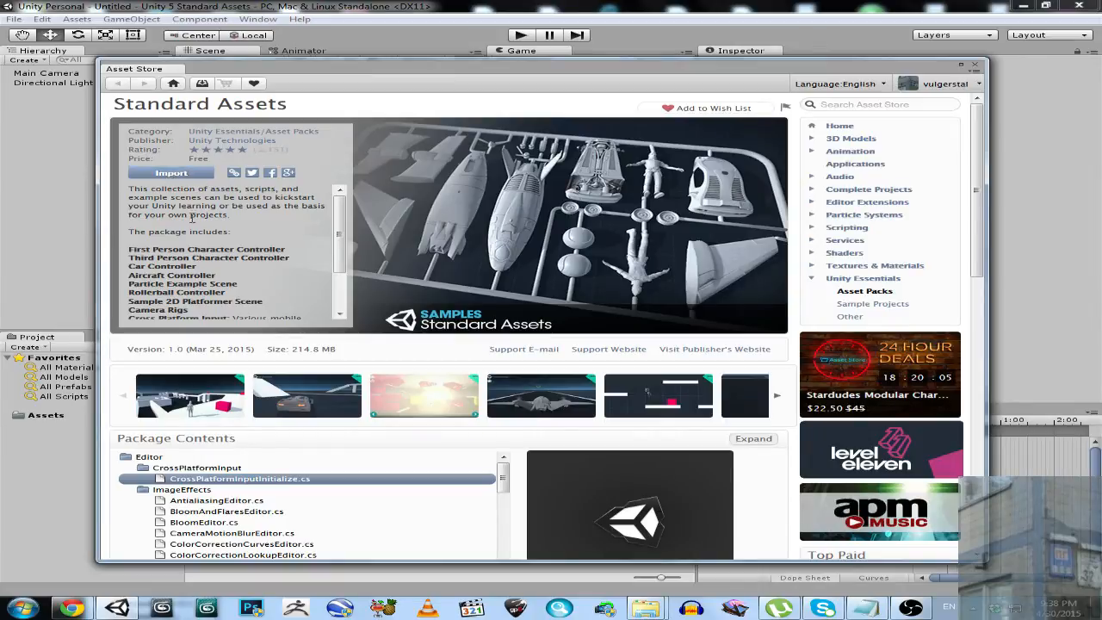
click(170, 172)
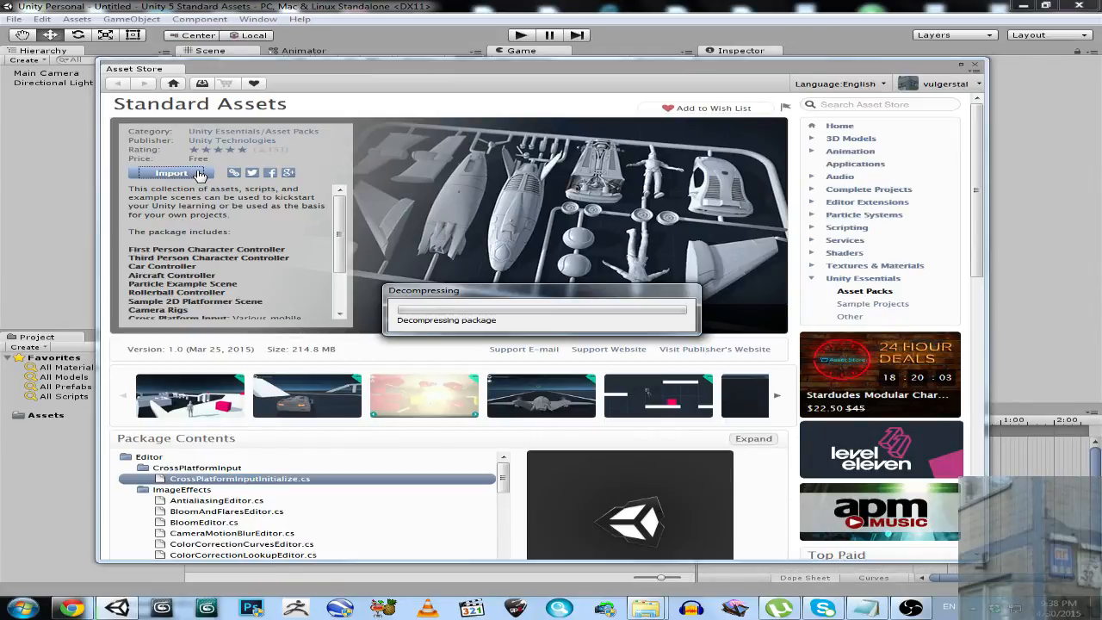
mouse_move(421, 330)
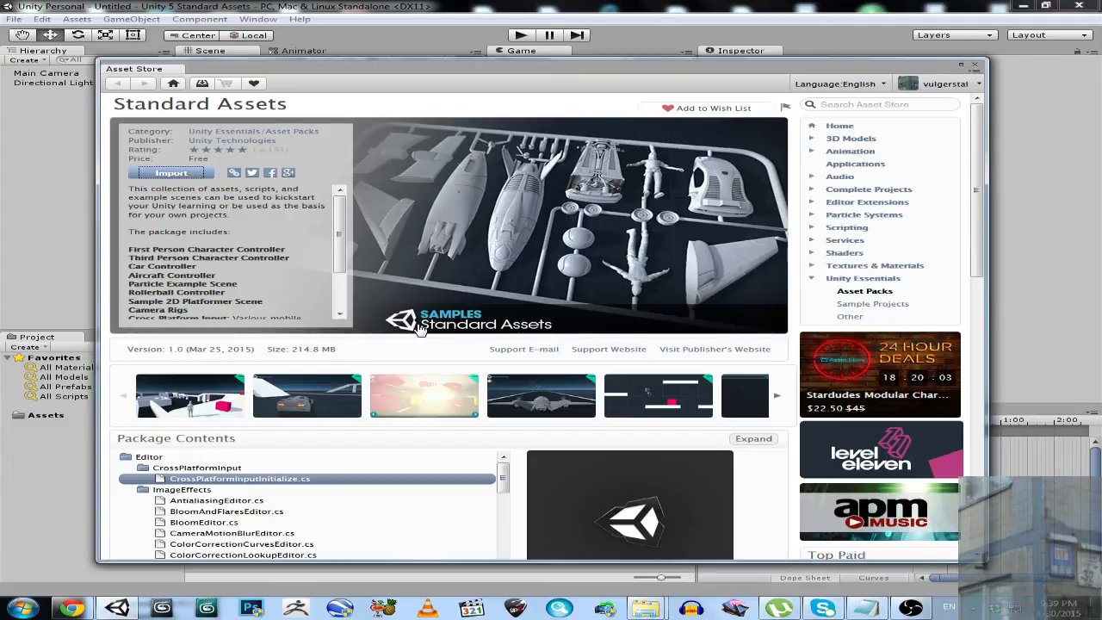
click(171, 173)
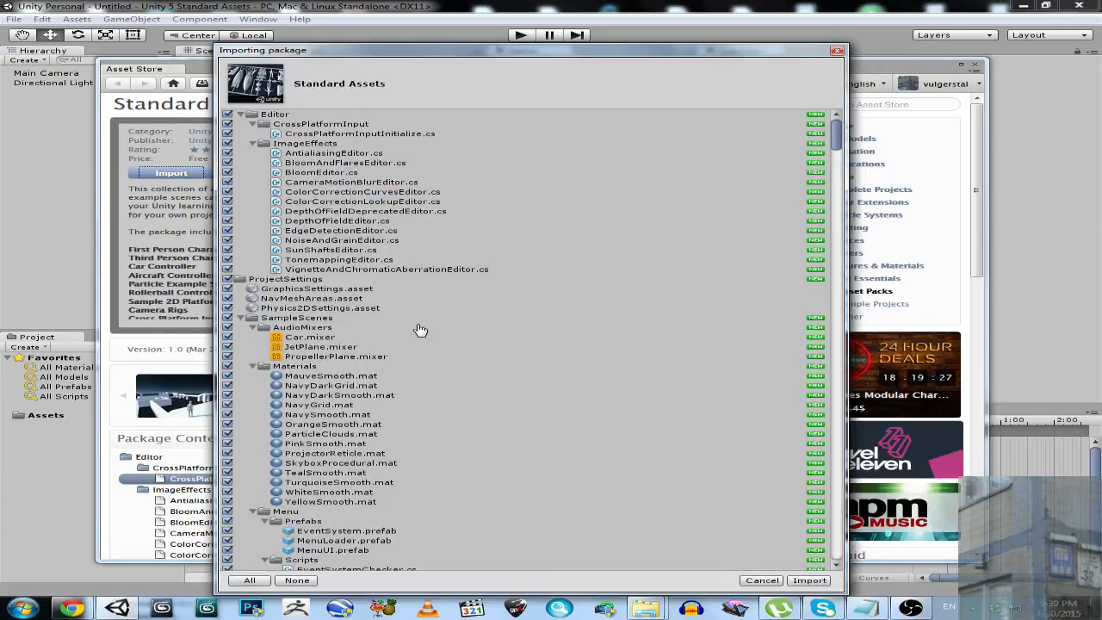
Deselect all package items, then tick the Editor folder and scroll the list
click(296, 579)
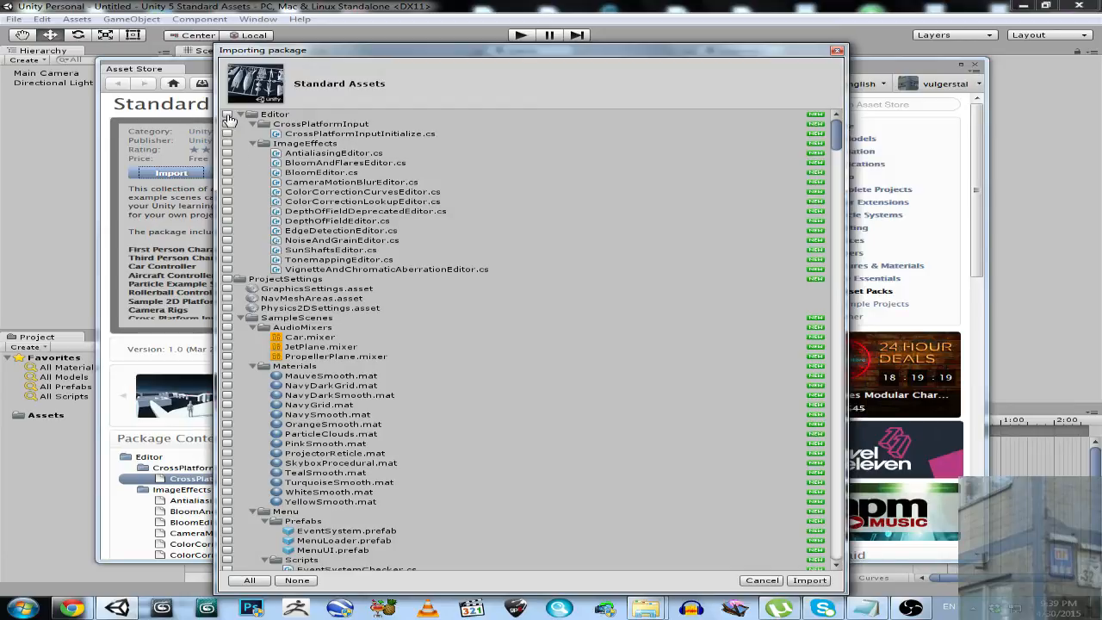
click(227, 114)
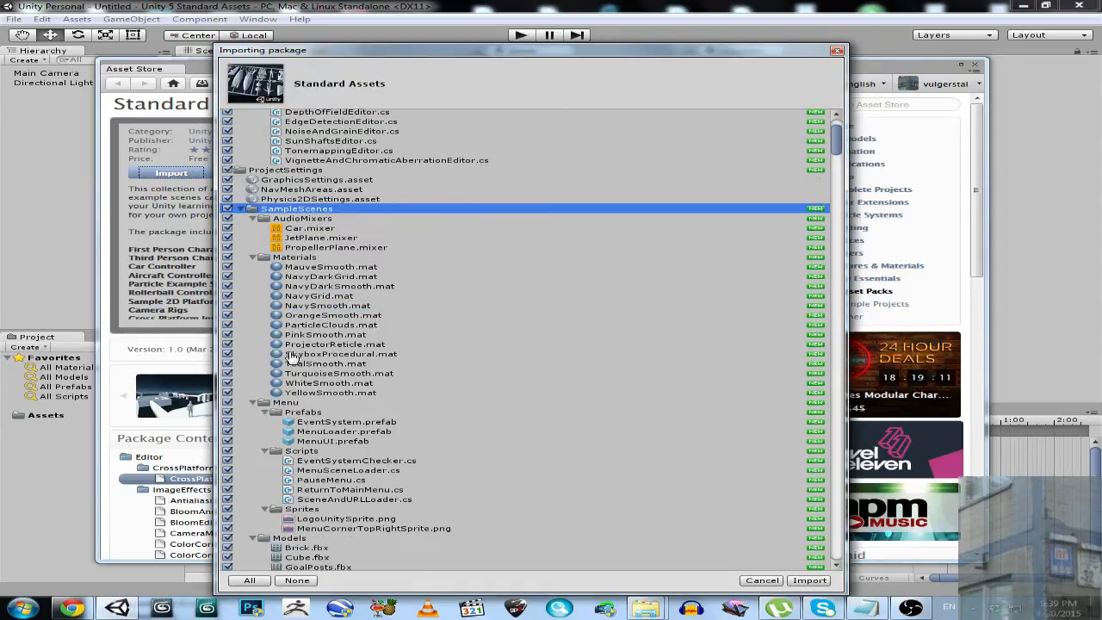
scroll(down, 3)
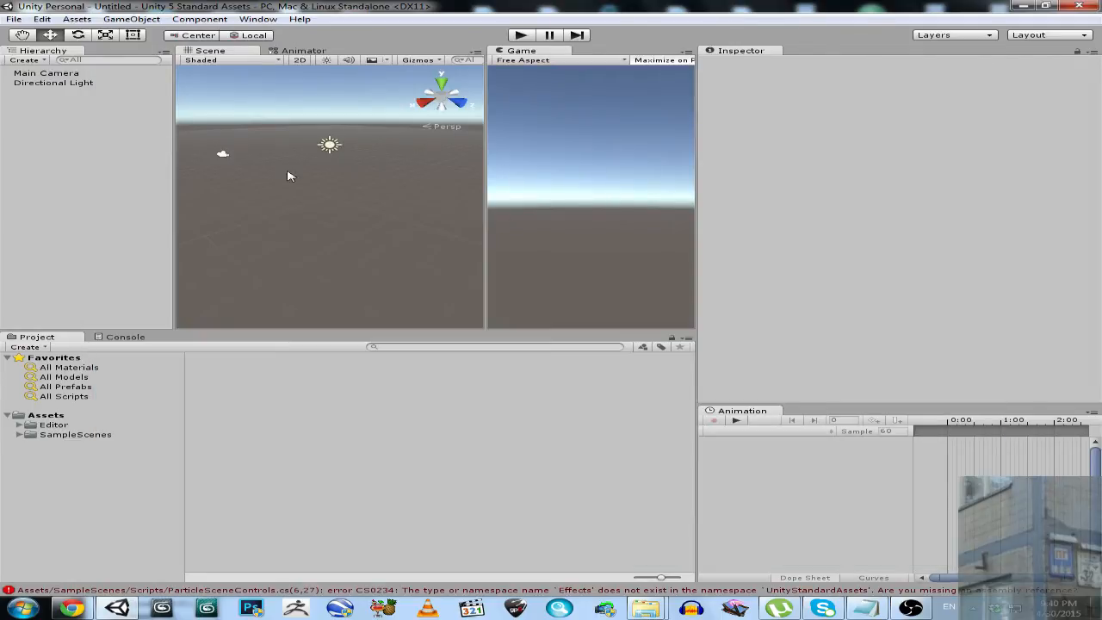
mouse_move(663, 607)
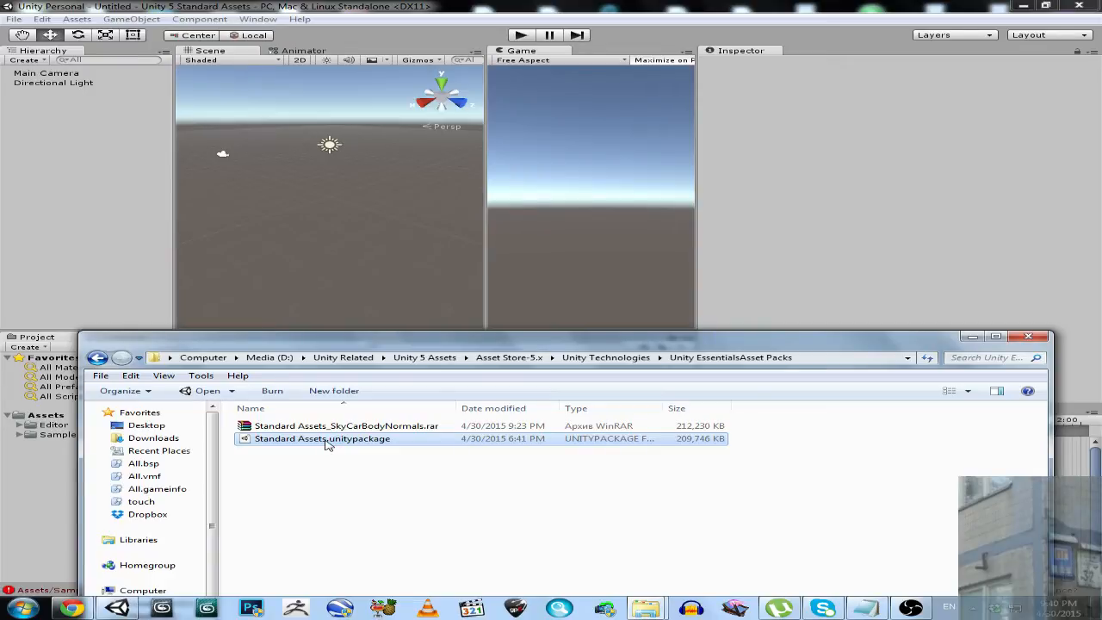
Open Standard Assets.unitypackage and import the 2D, Cameras and Characters folders
double_click(322, 438)
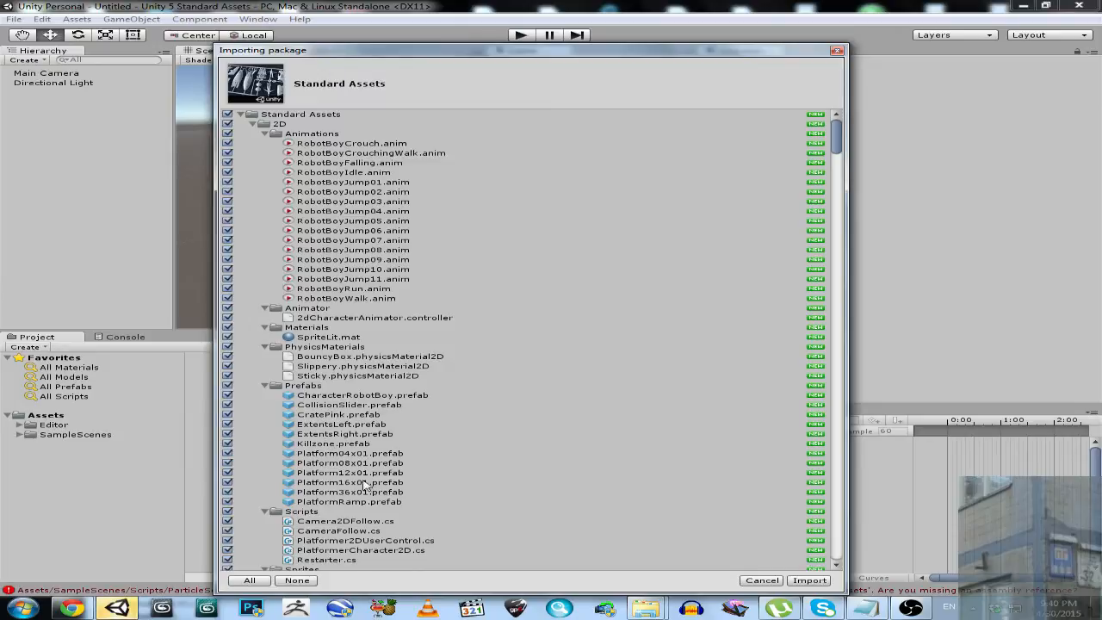
click(280, 123)
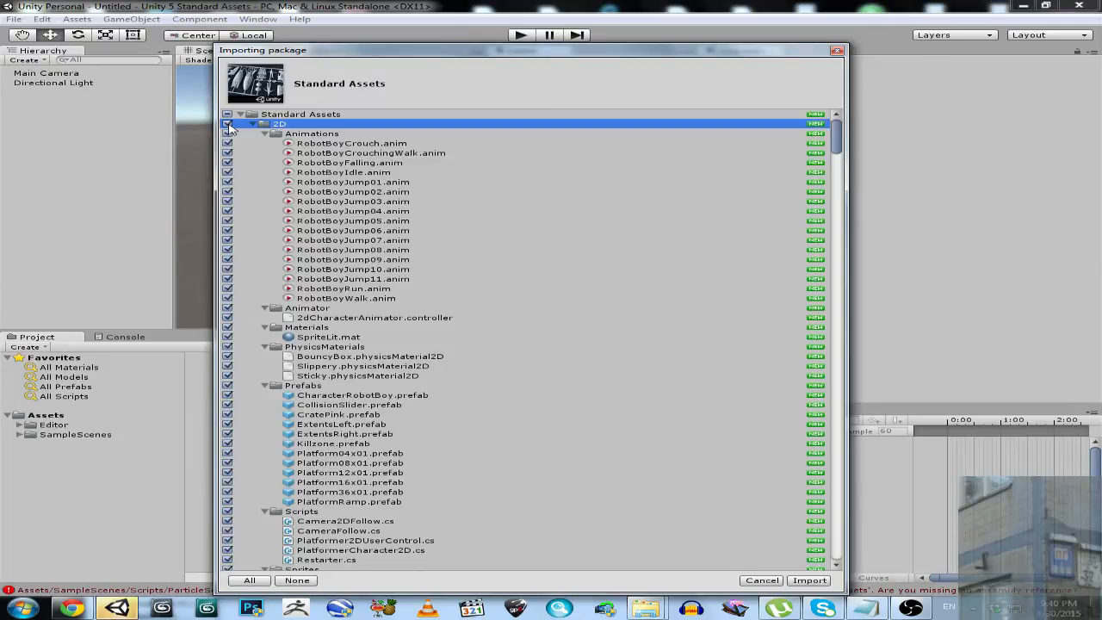
scroll(down, 3)
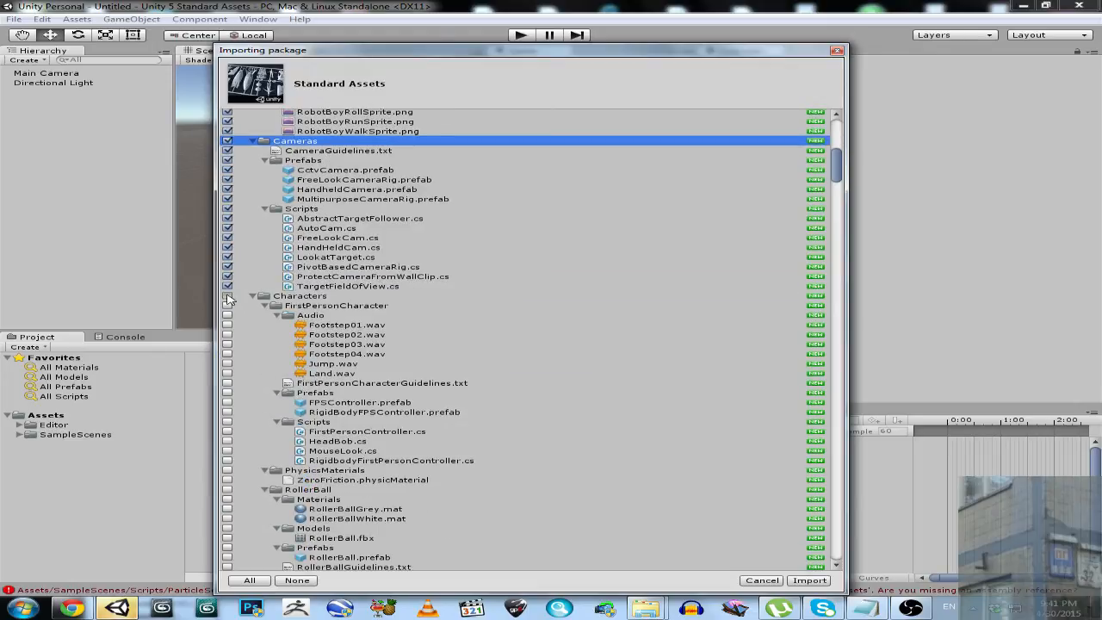
click(808, 580)
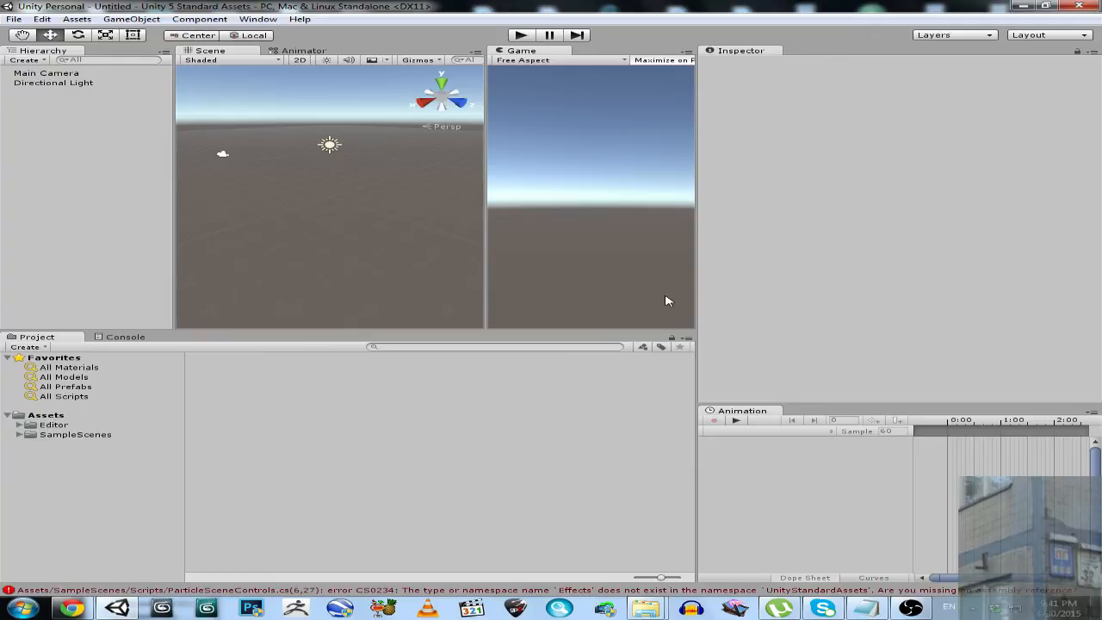
mouse_move(34, 595)
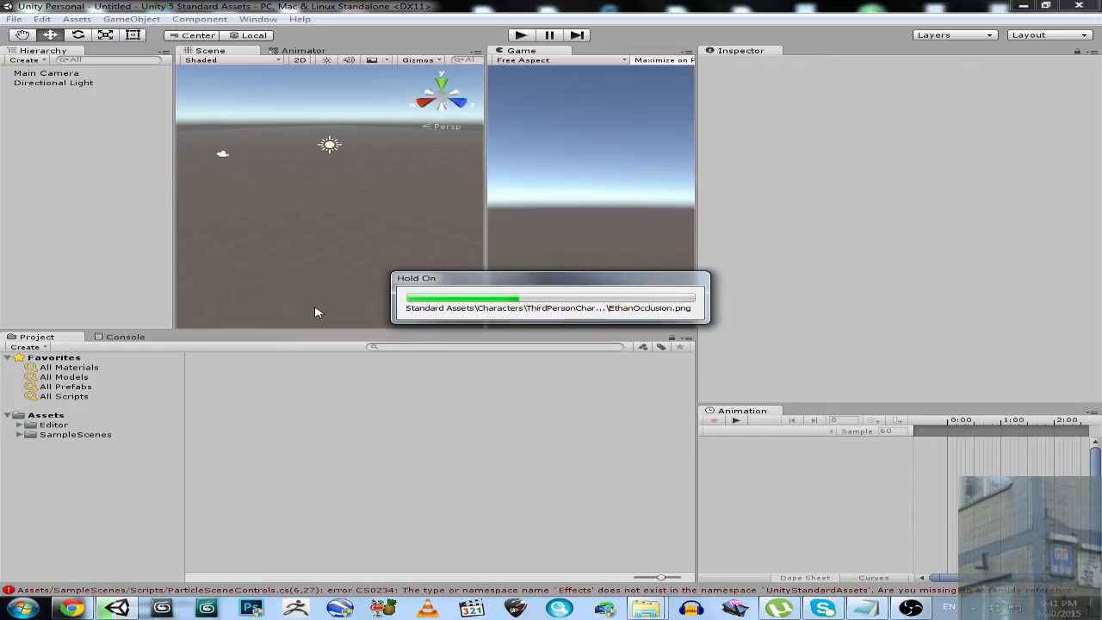
mouse_move(769, 275)
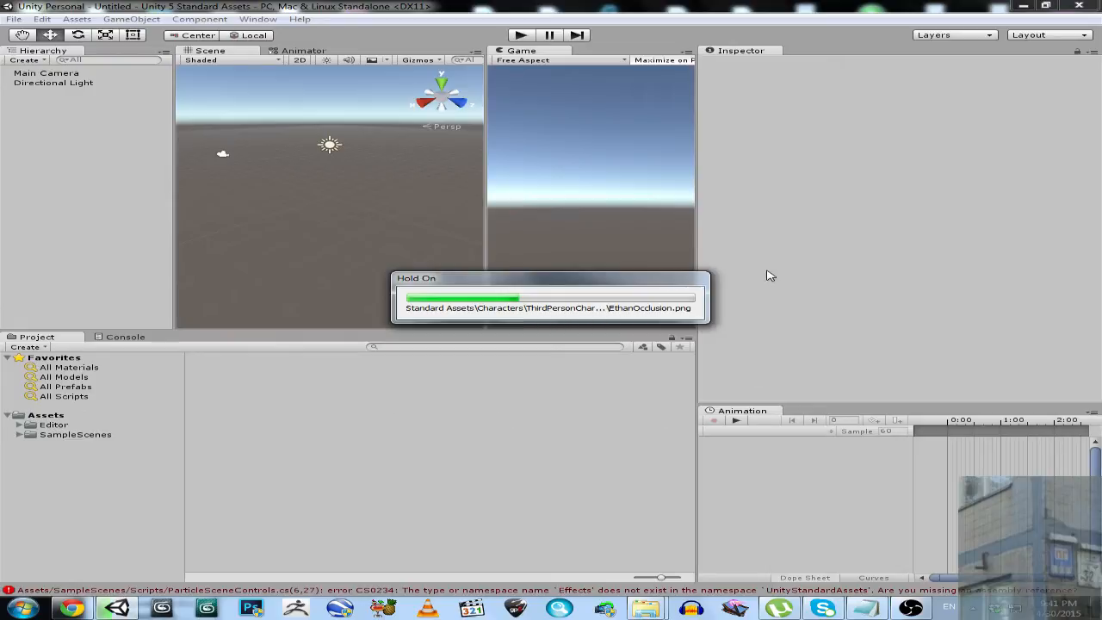
mouse_move(352, 277)
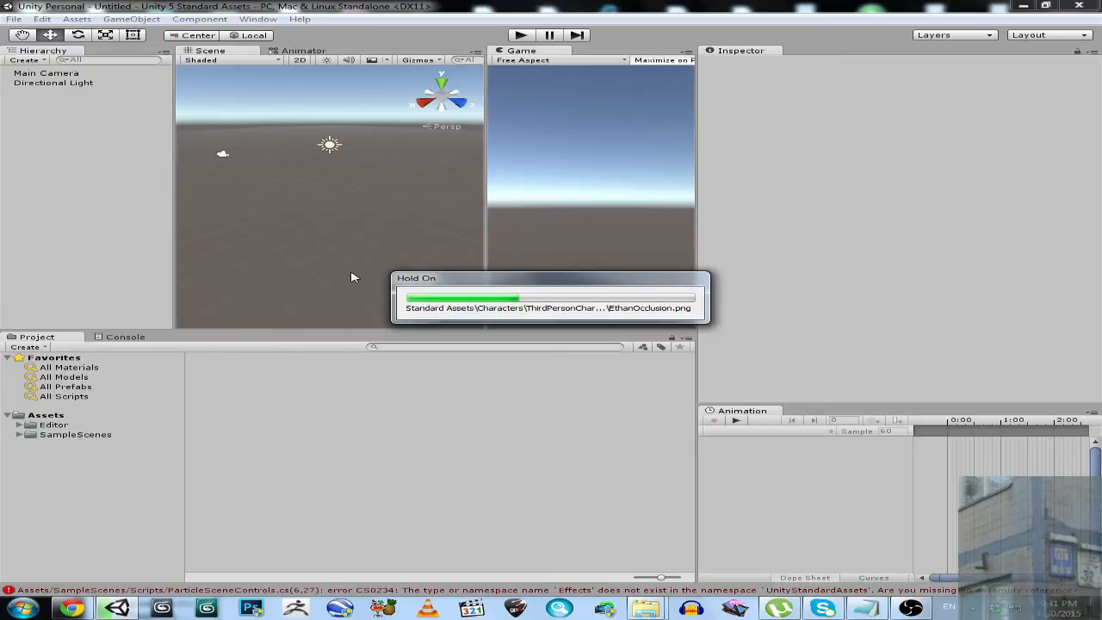
mouse_move(809, 374)
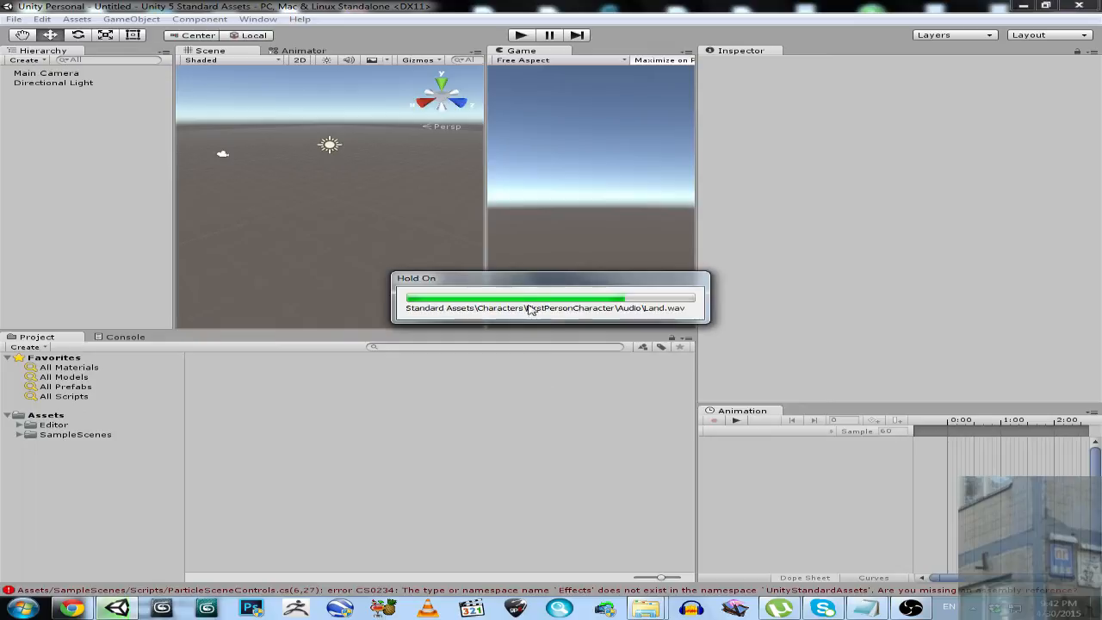
mouse_move(484, 214)
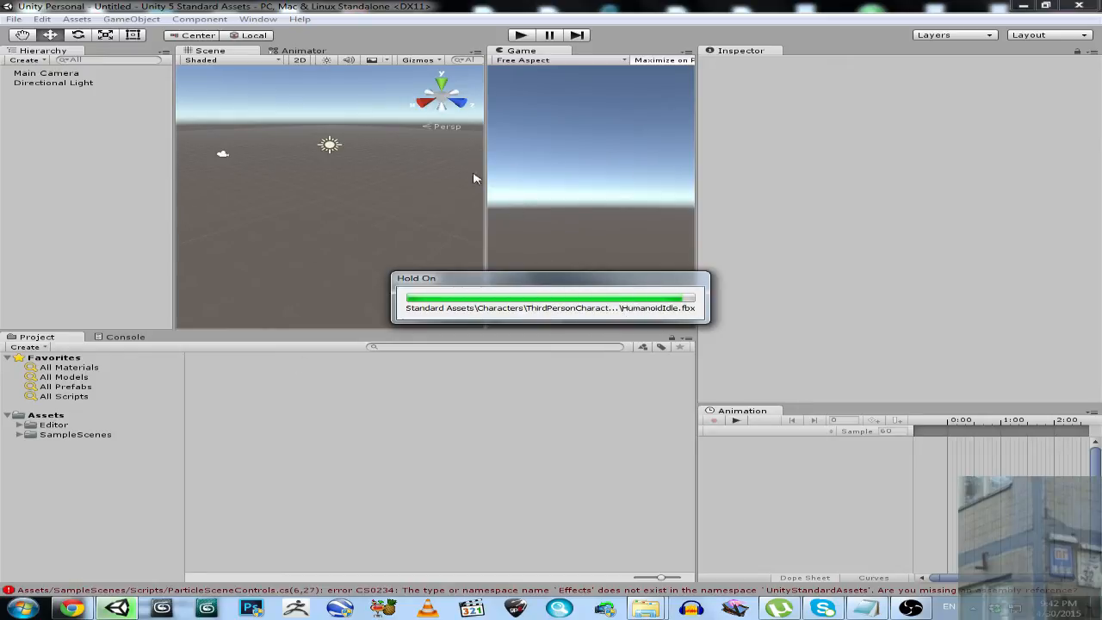
mouse_move(676, 452)
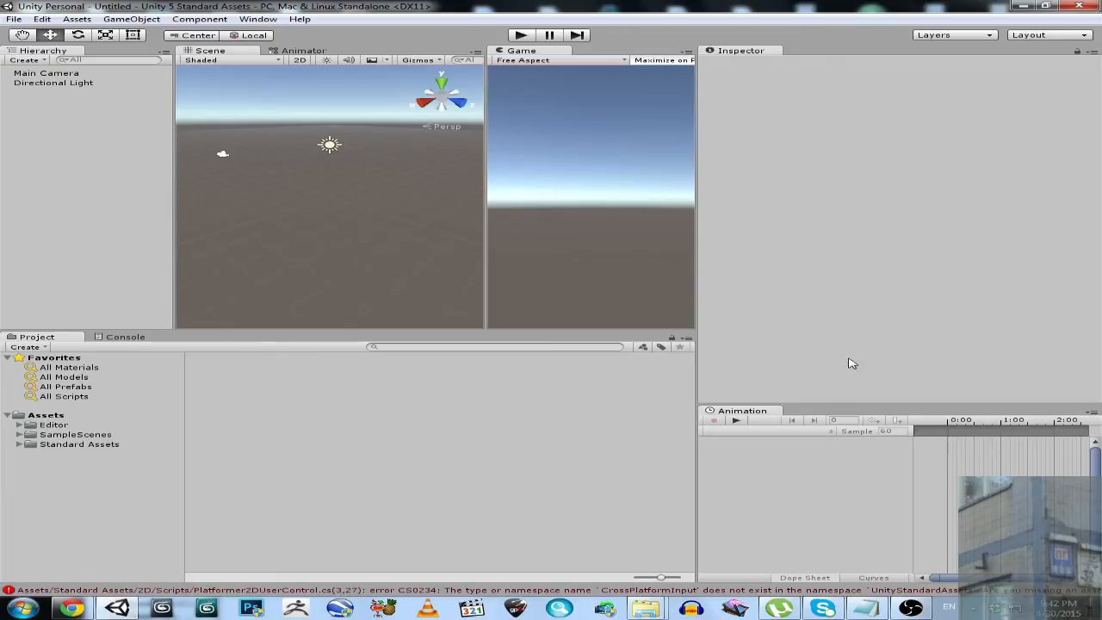
mouse_move(736, 346)
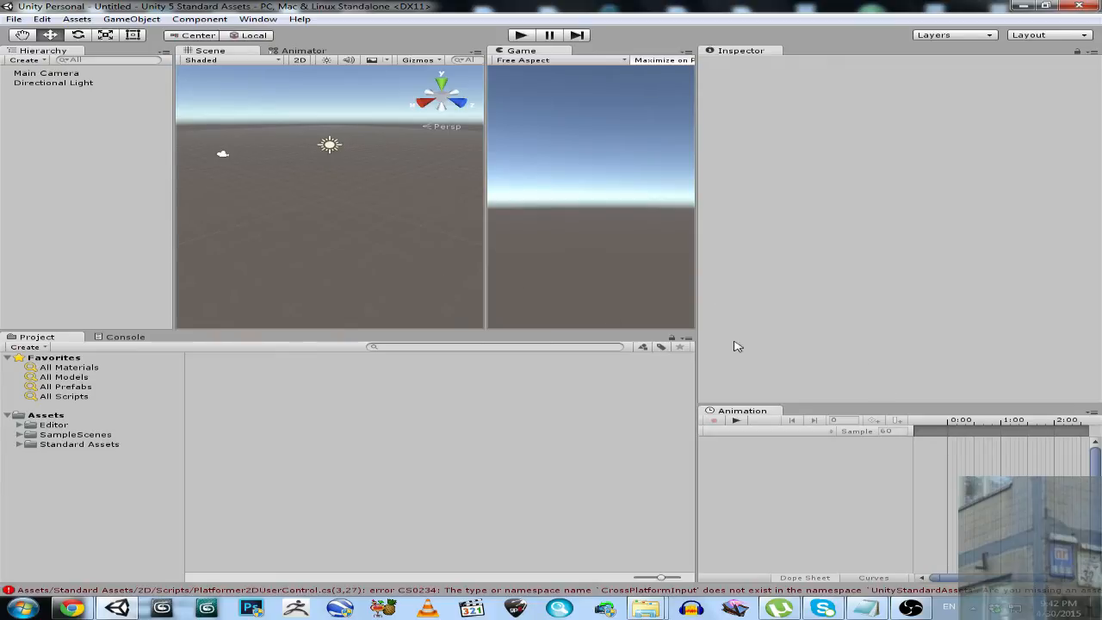
mouse_move(624, 546)
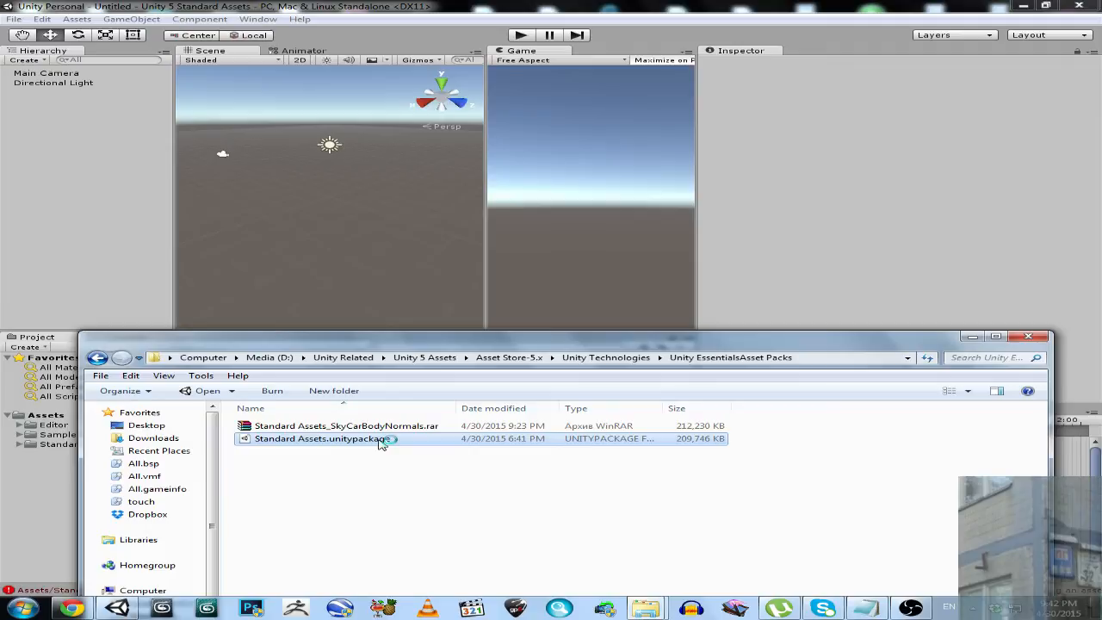
mouse_move(379, 440)
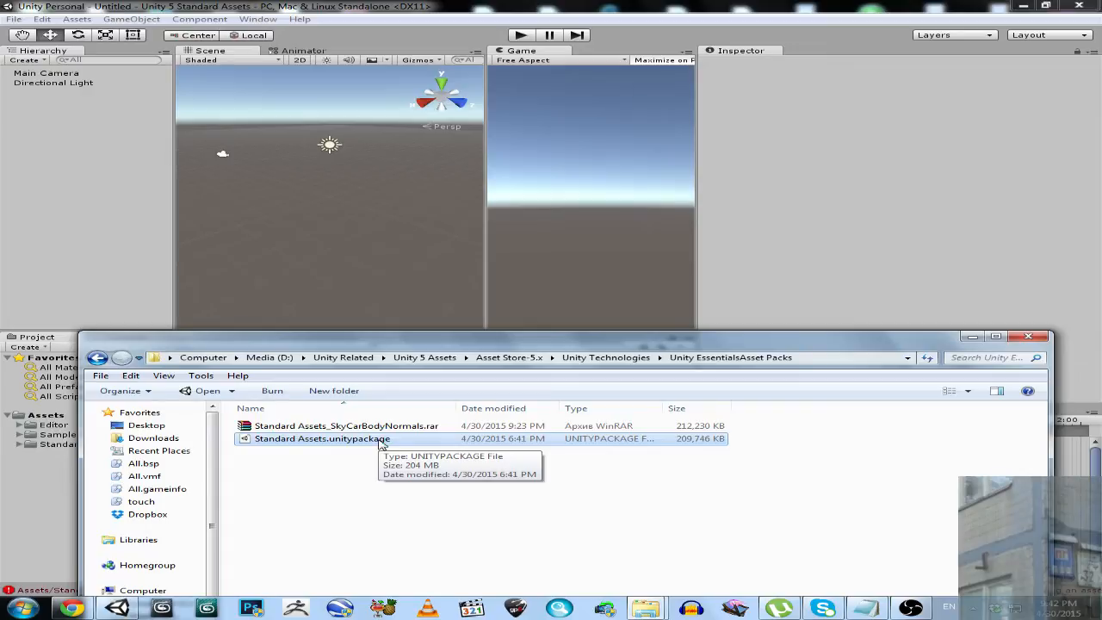
Double-click Standard Assets.unitypackage in the Unity EssentialsAsset Packs folder
double_click(322, 438)
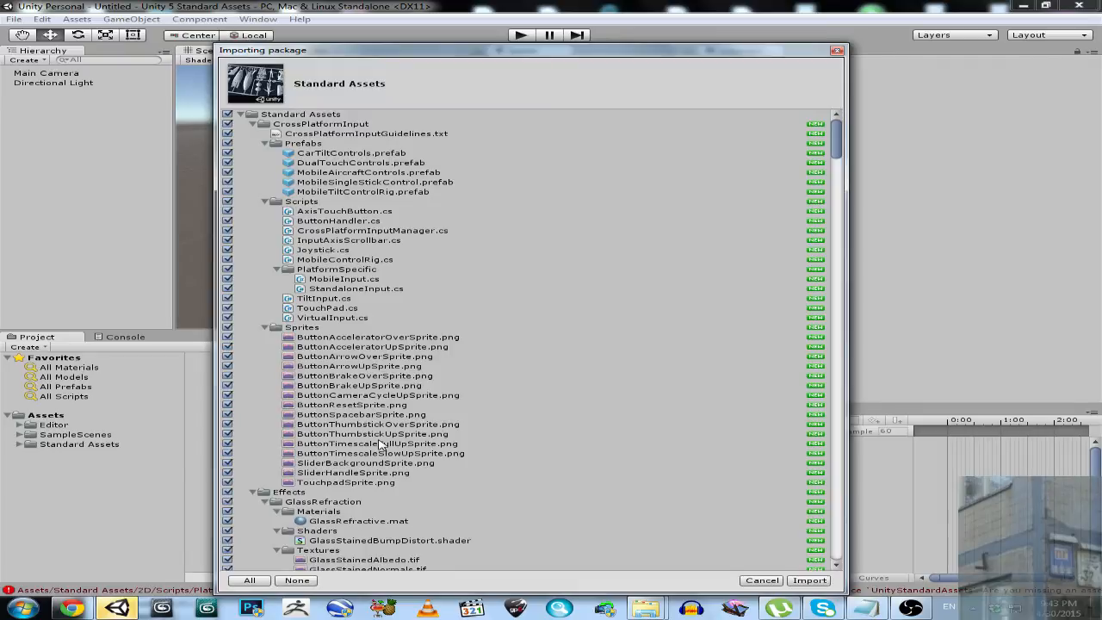
Select None, tick CrossPlatformInput through Water, and import that batch
click(296, 579)
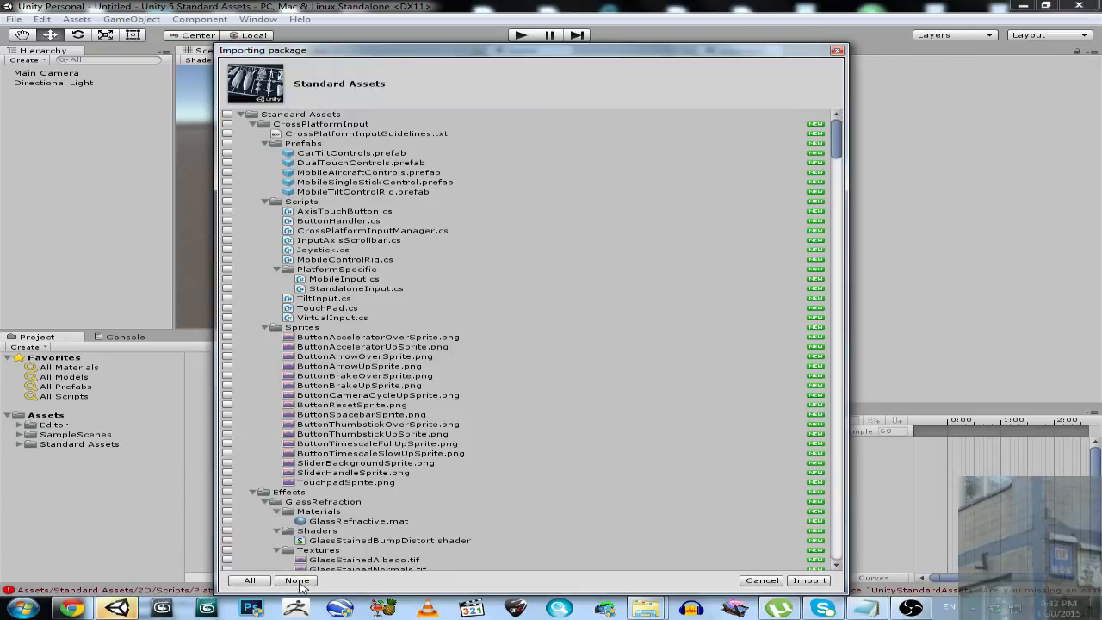
click(227, 123)
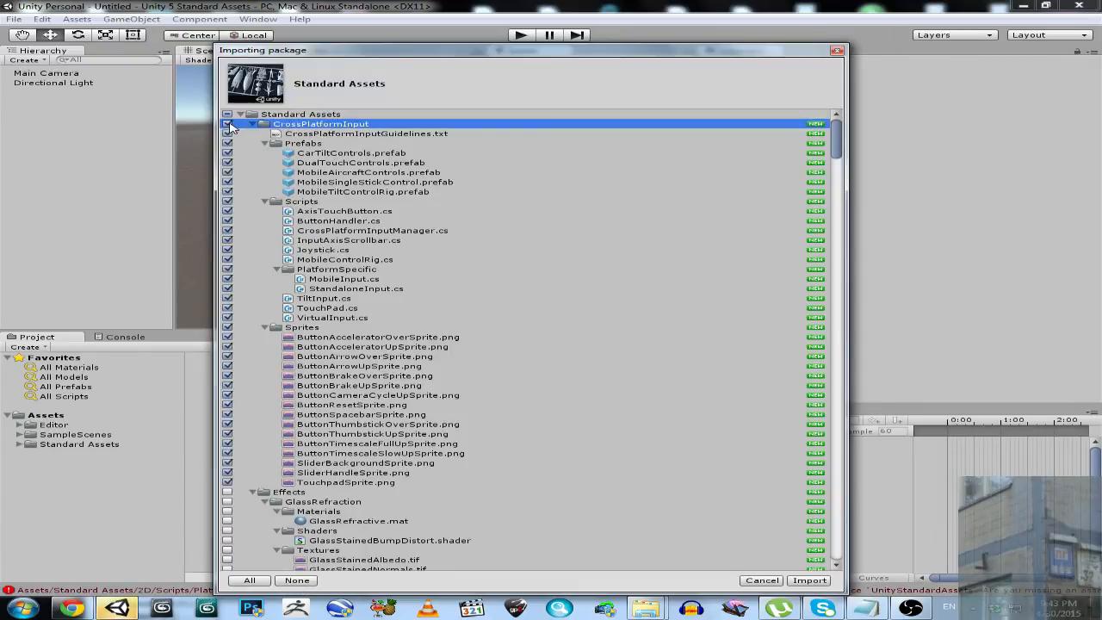
scroll(down, 3)
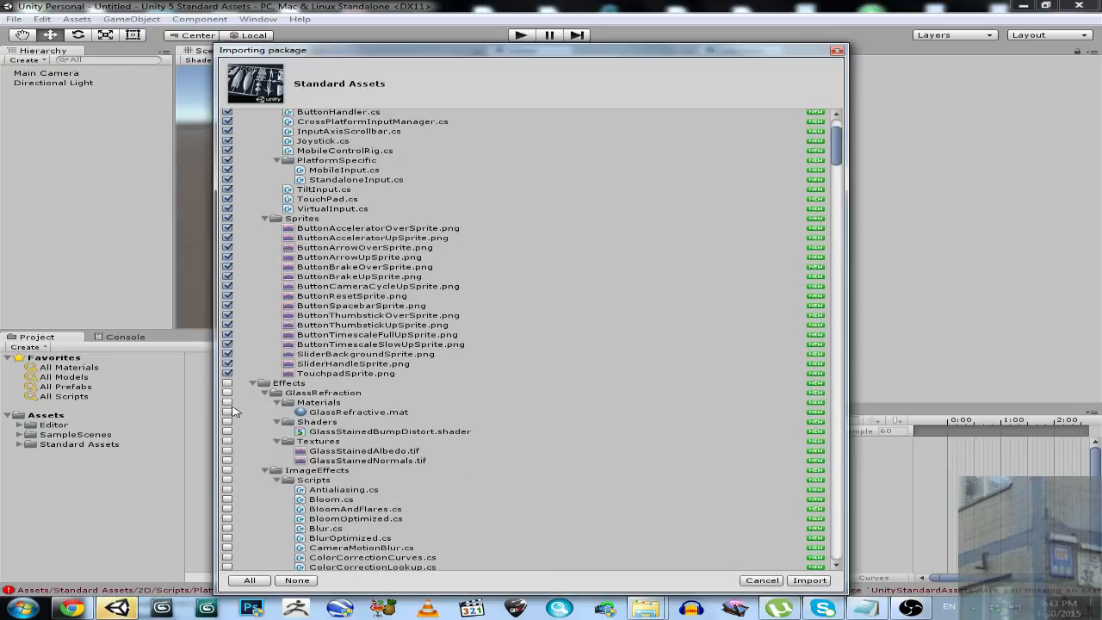
scroll(down, 3)
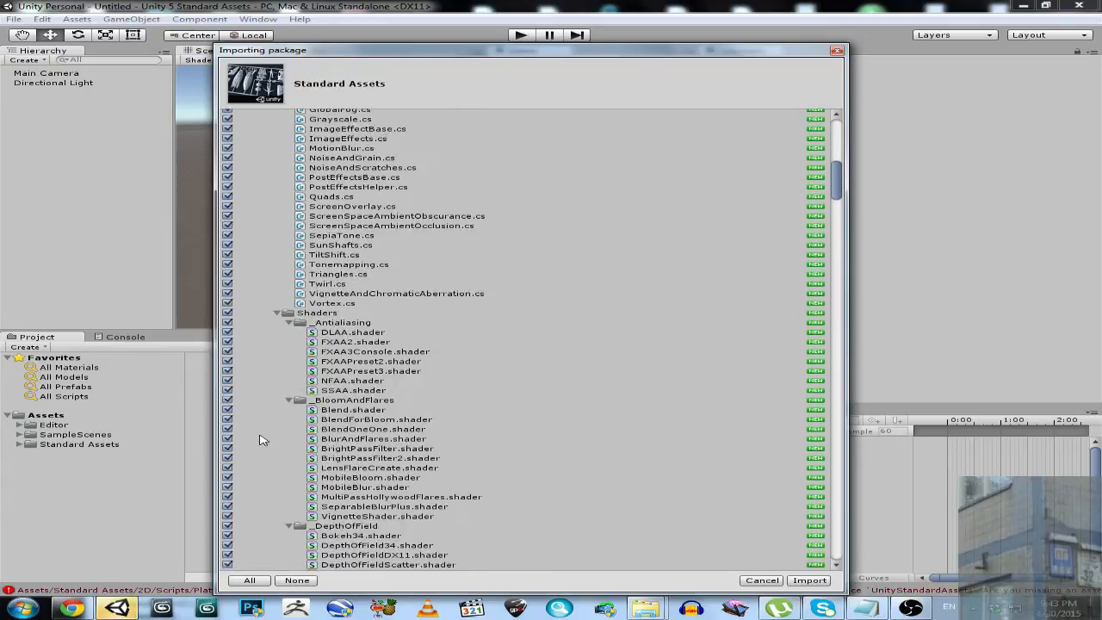
scroll(down, 3)
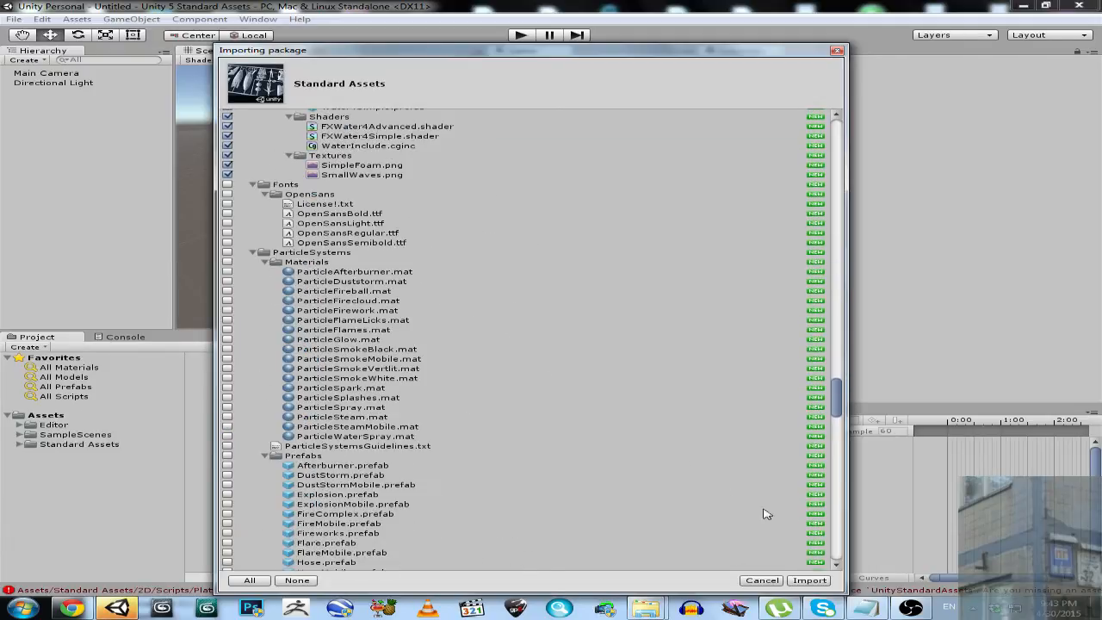
click(807, 580)
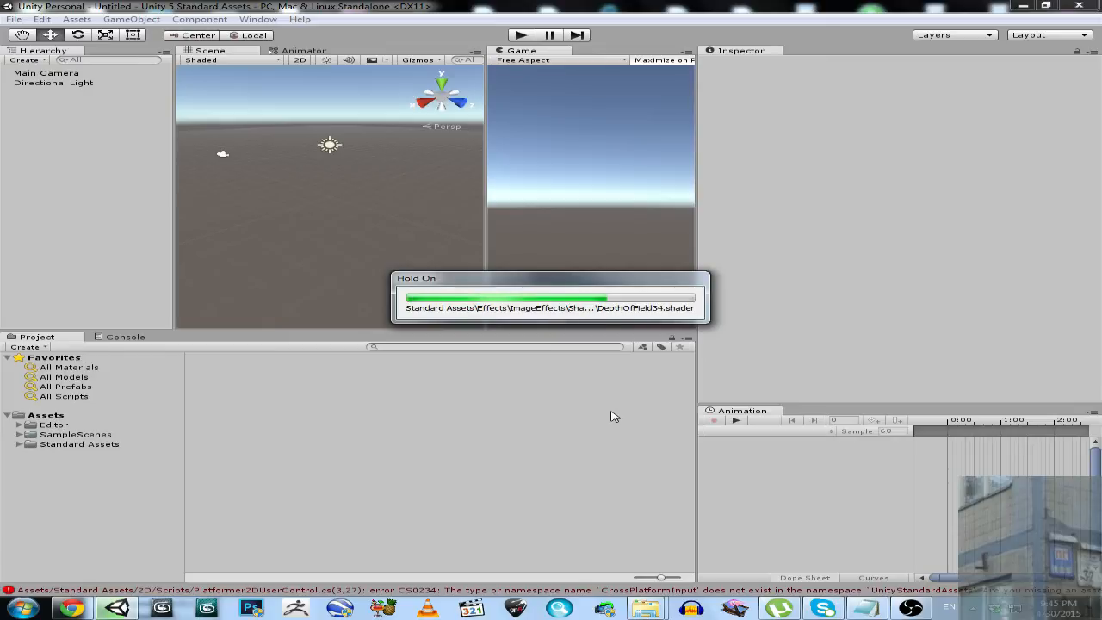
click(910, 608)
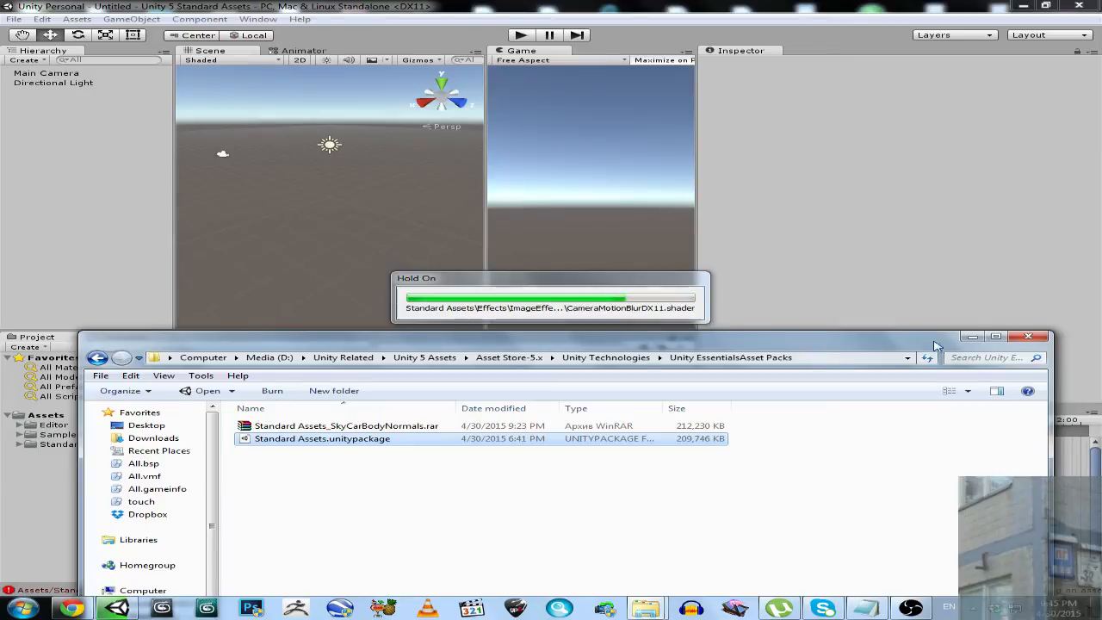
Permanently delete Standard Assets_SkyCarBodyNormals.rar with Shift+Delete, confirming Yes
click(346, 425)
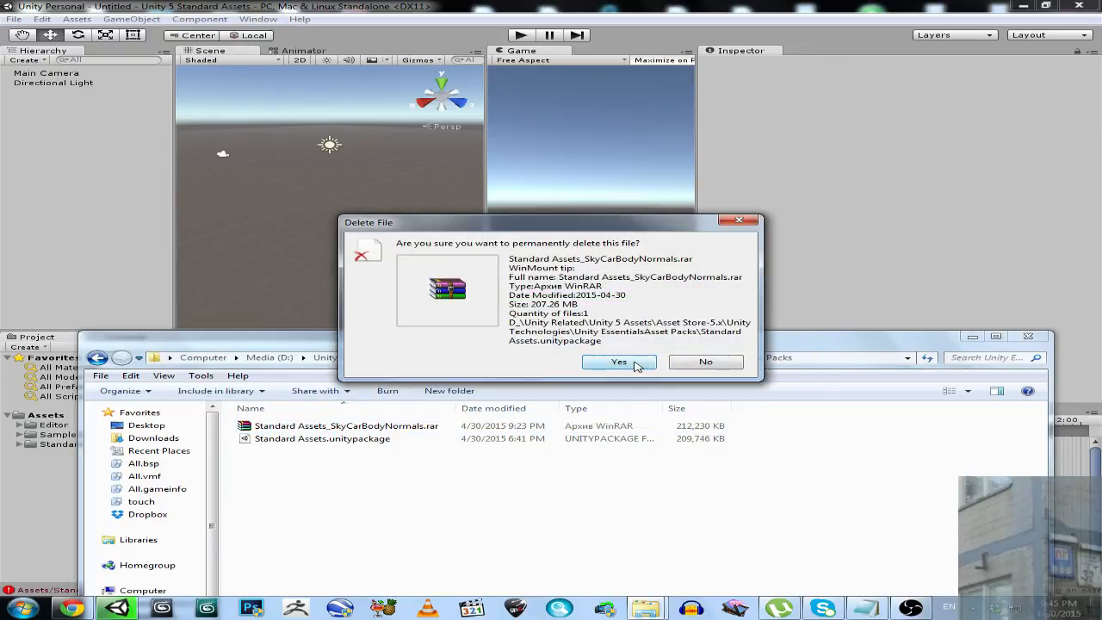
click(619, 362)
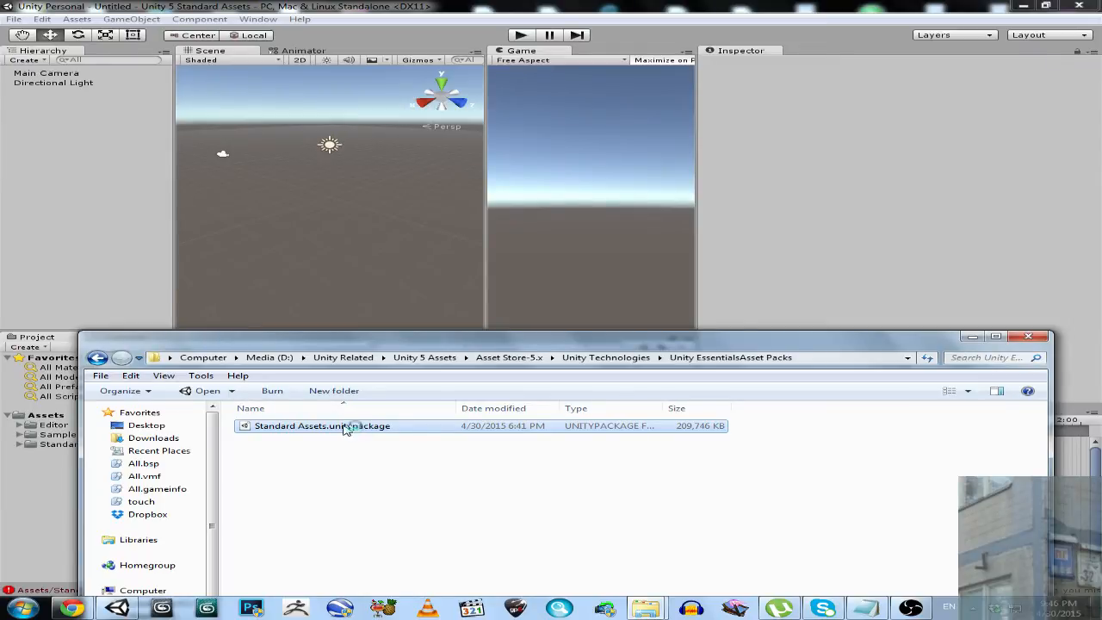
mouse_move(353, 425)
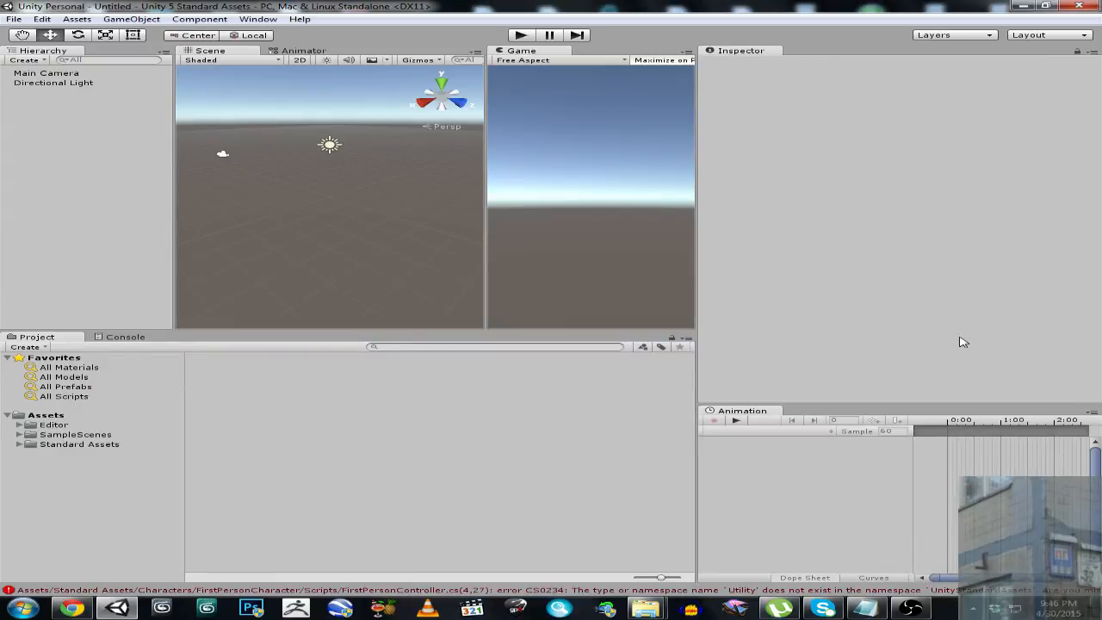
mouse_move(459, 382)
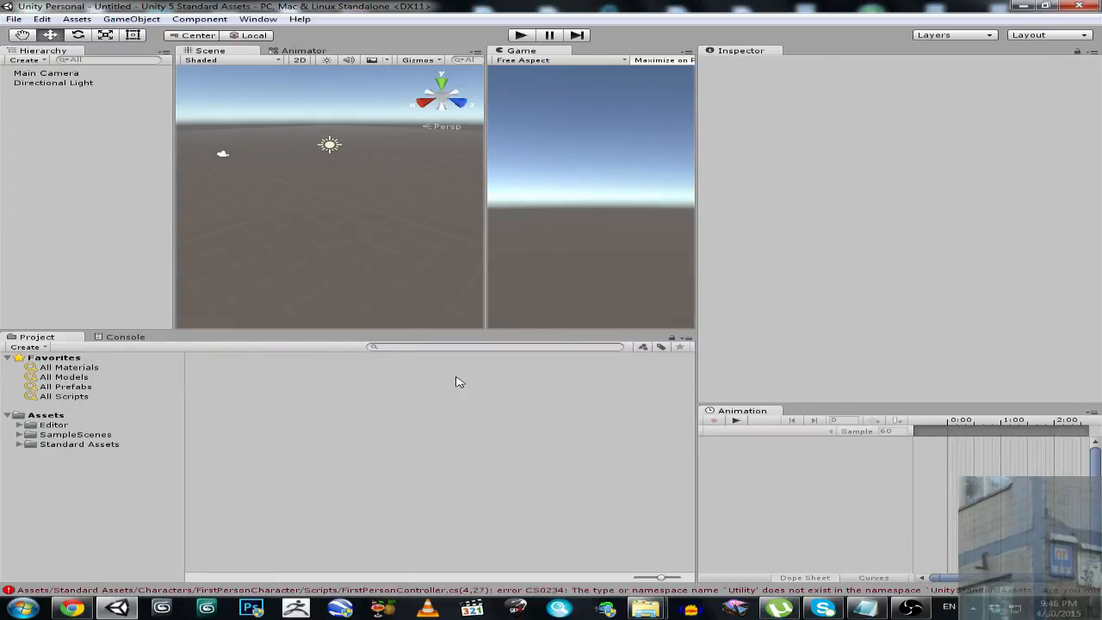
mouse_move(463, 379)
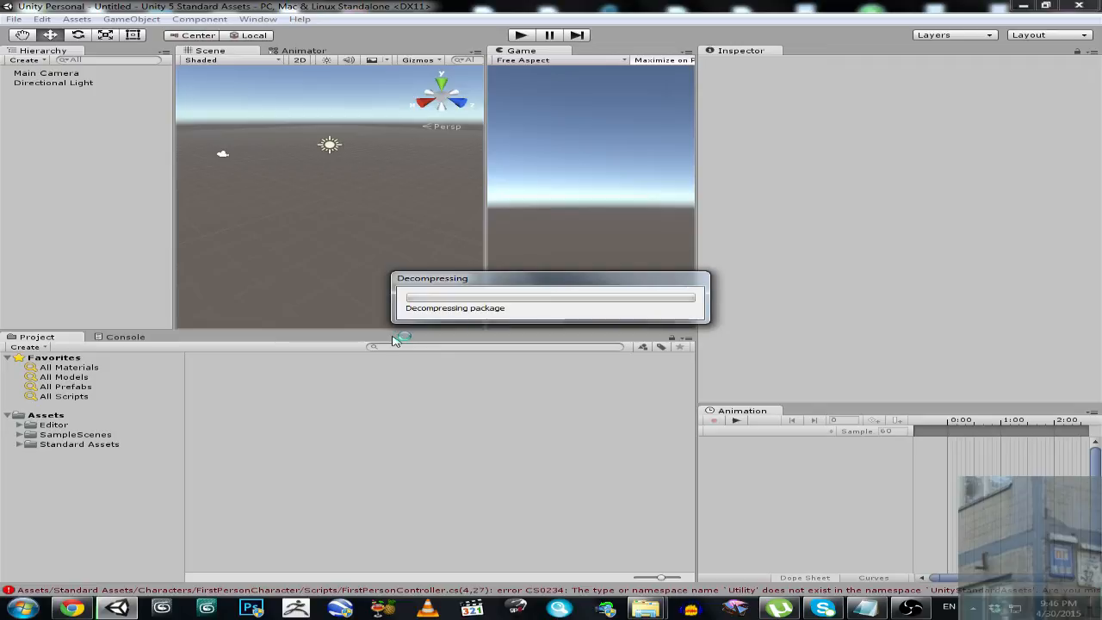
mouse_move(308, 526)
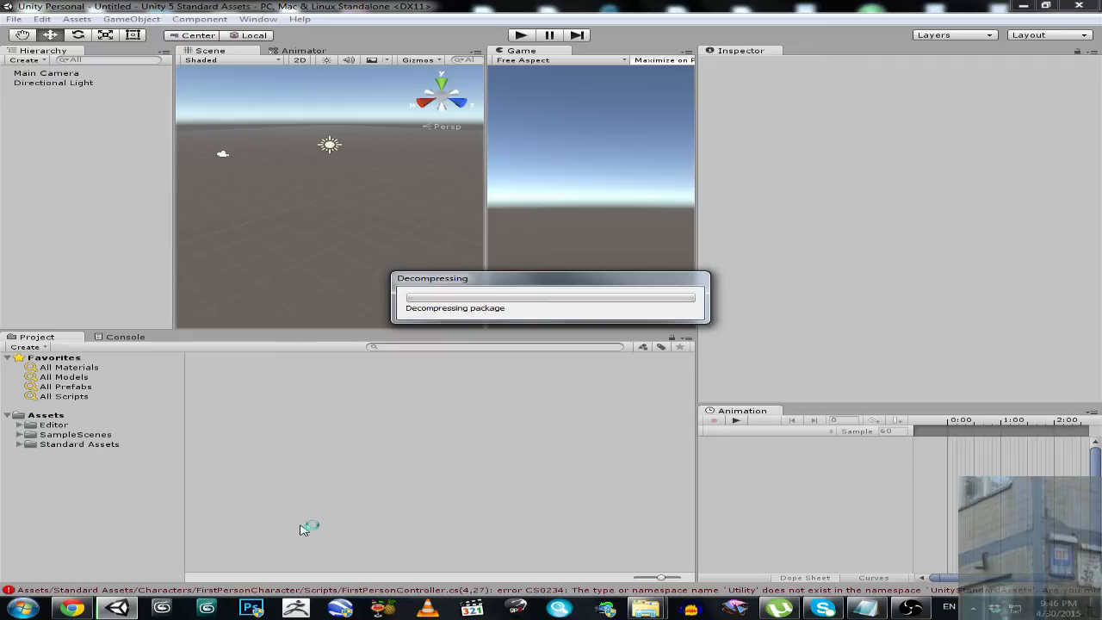
mouse_move(830, 507)
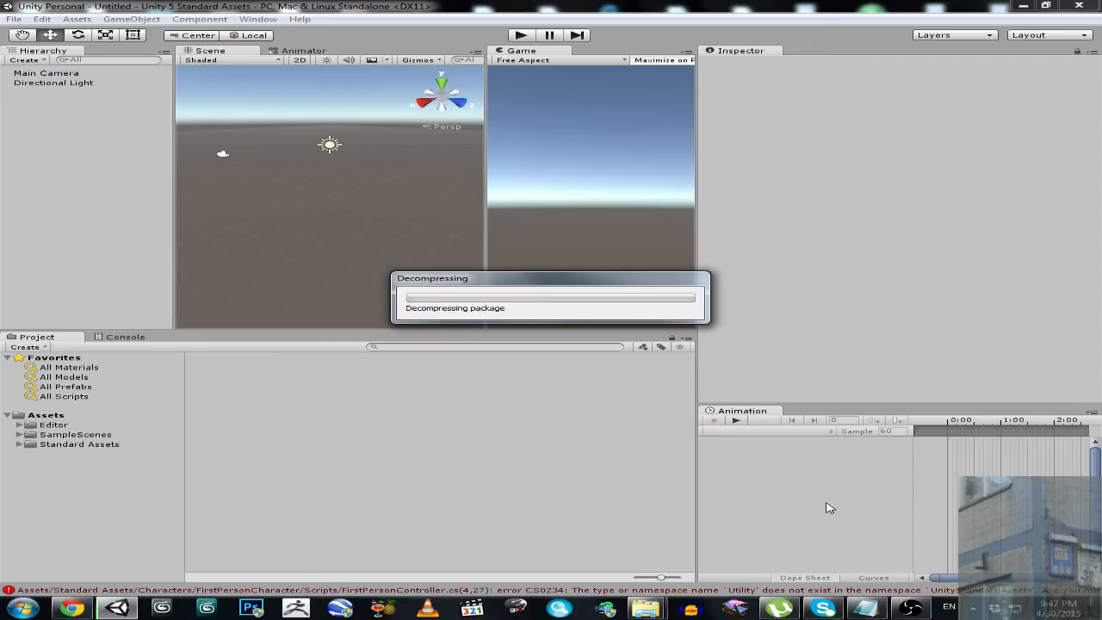
mouse_move(864, 508)
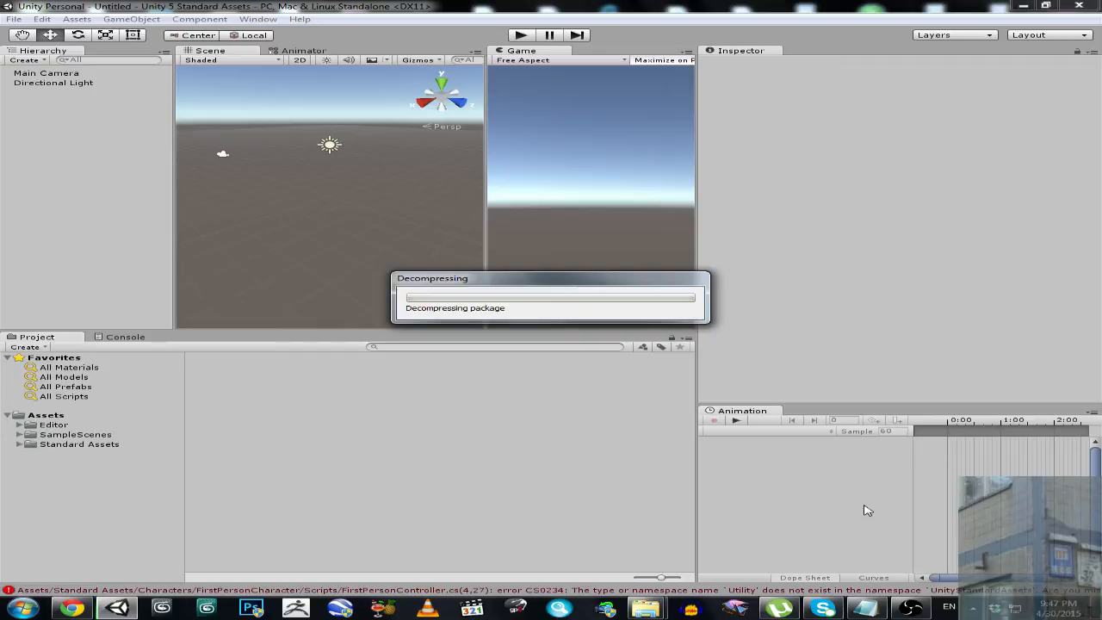
mouse_move(732, 596)
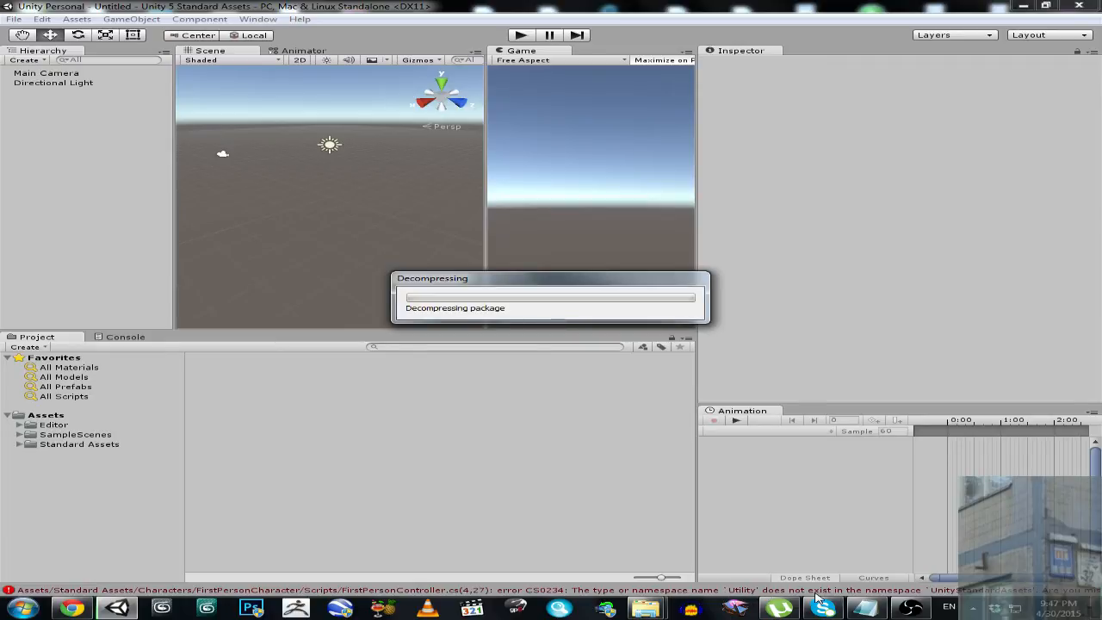
mouse_move(775, 597)
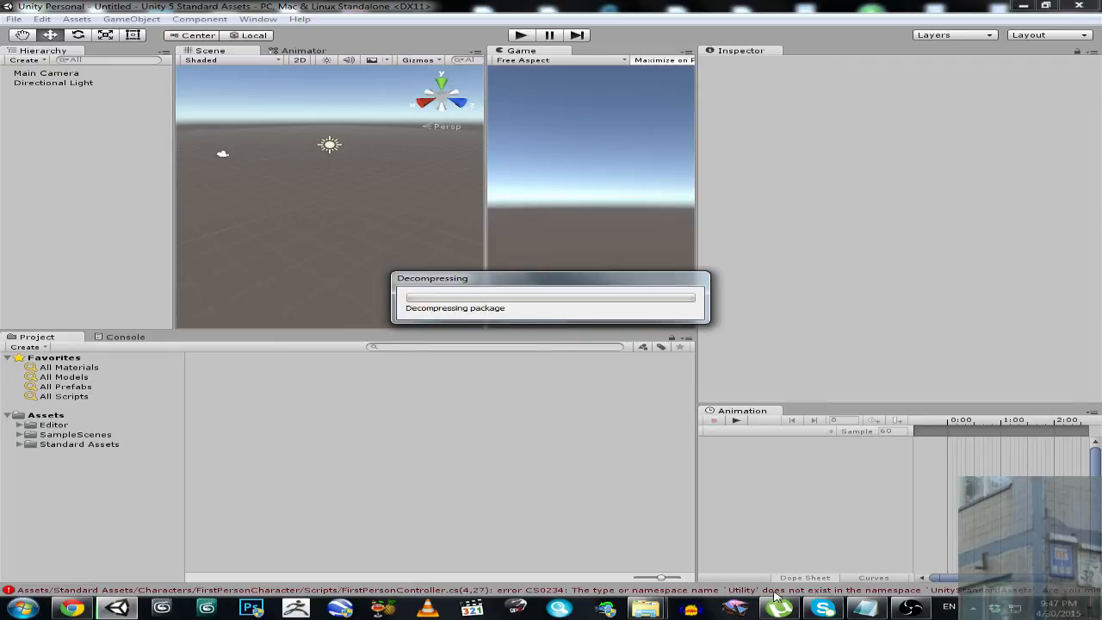
mouse_move(744, 597)
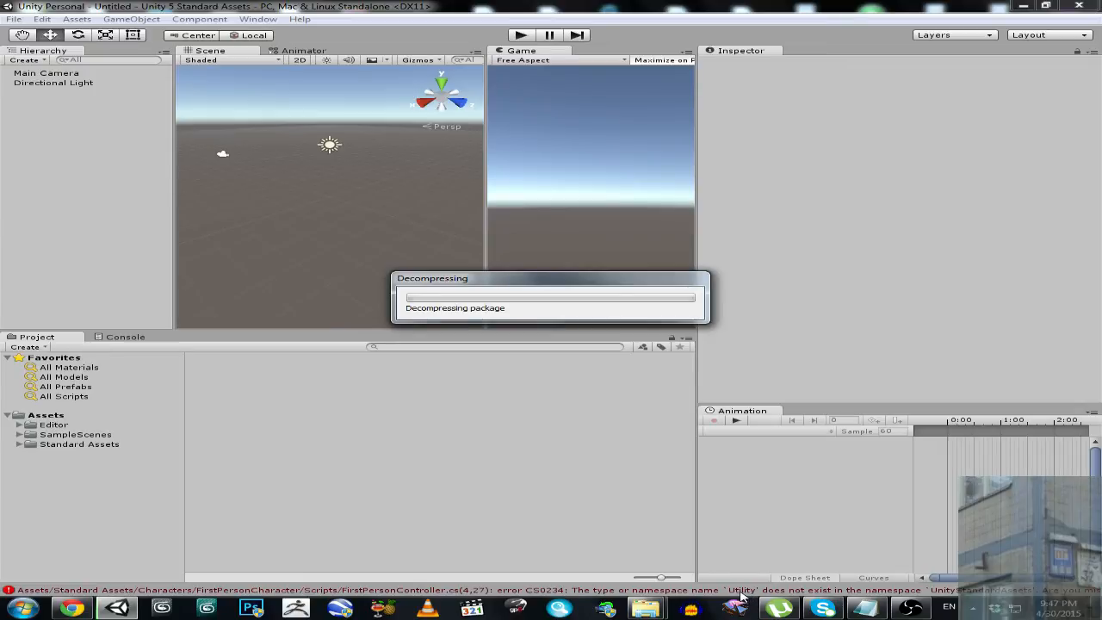
mouse_move(773, 452)
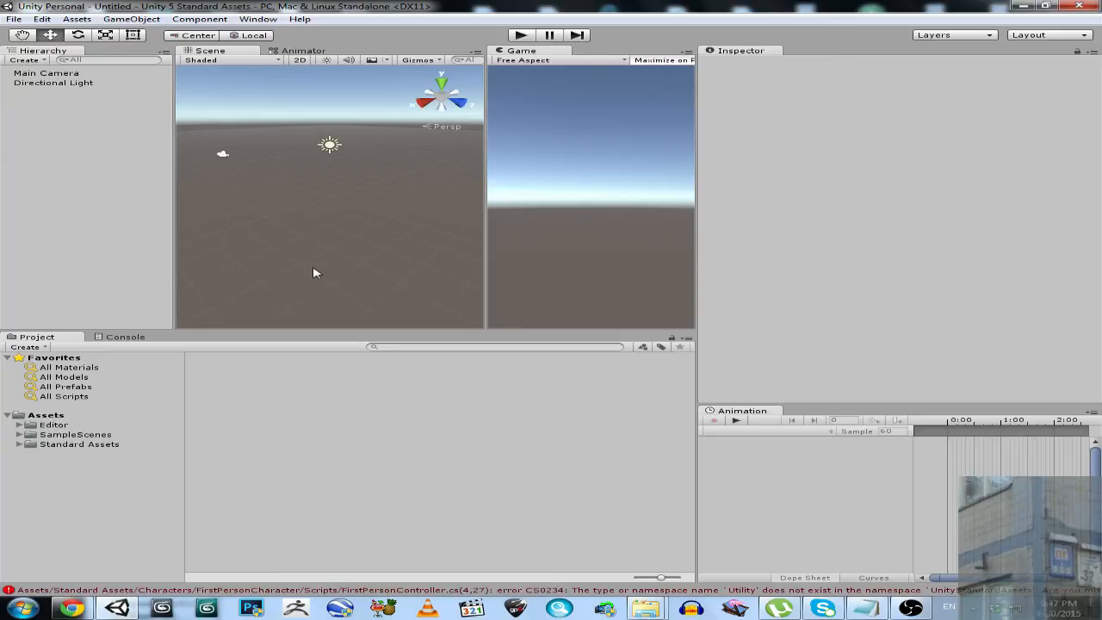
mouse_move(471, 140)
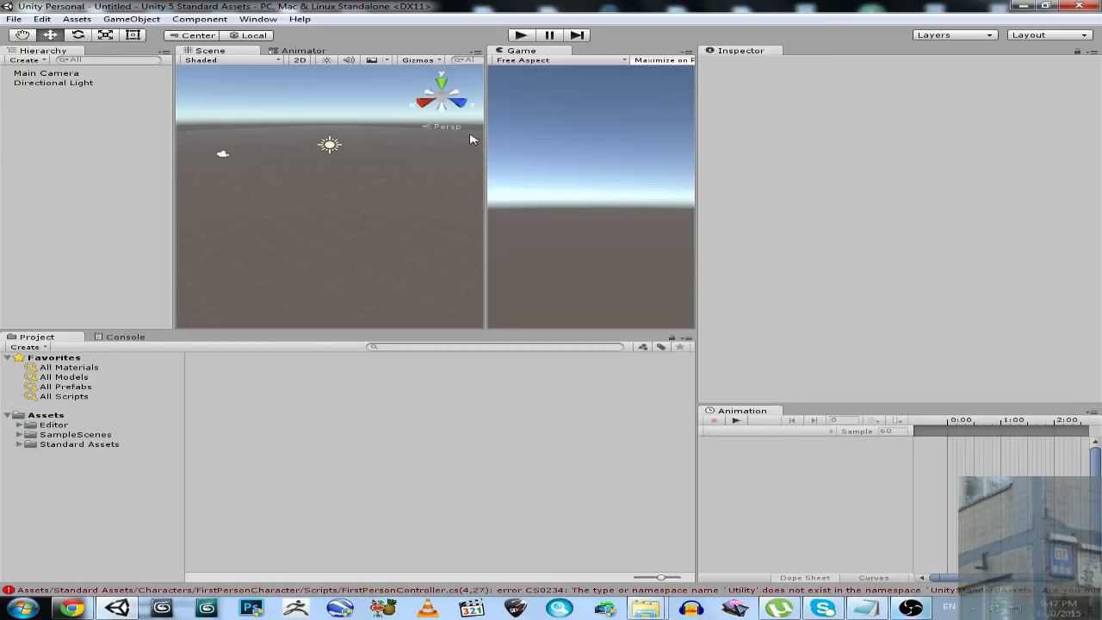
mouse_move(913, 610)
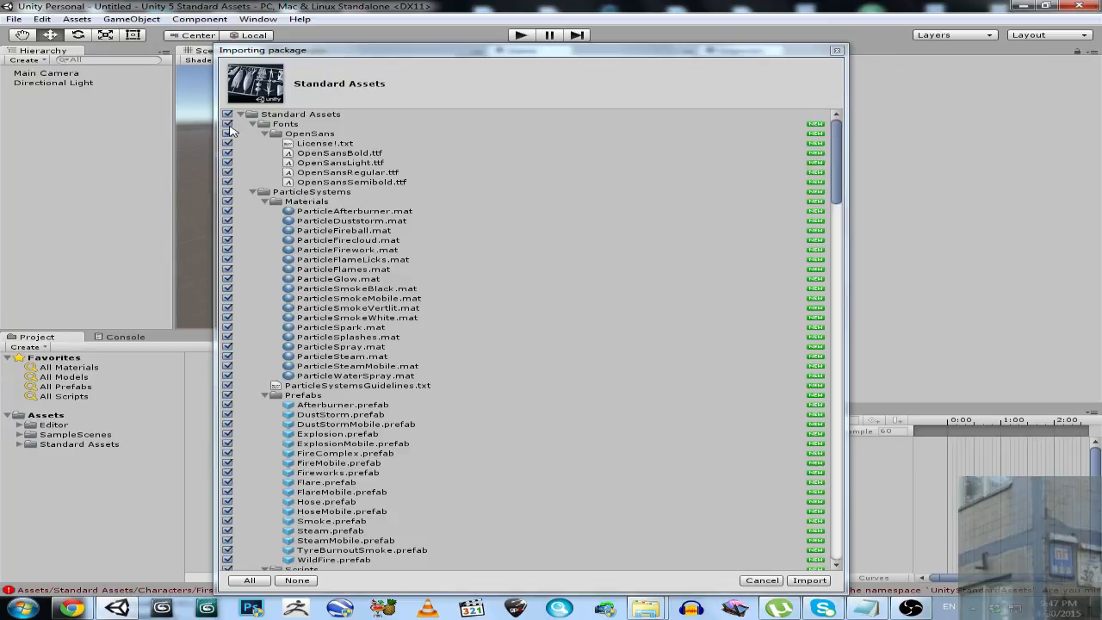
Leave Utility and later folders unticked and import the remaining batch
click(297, 579)
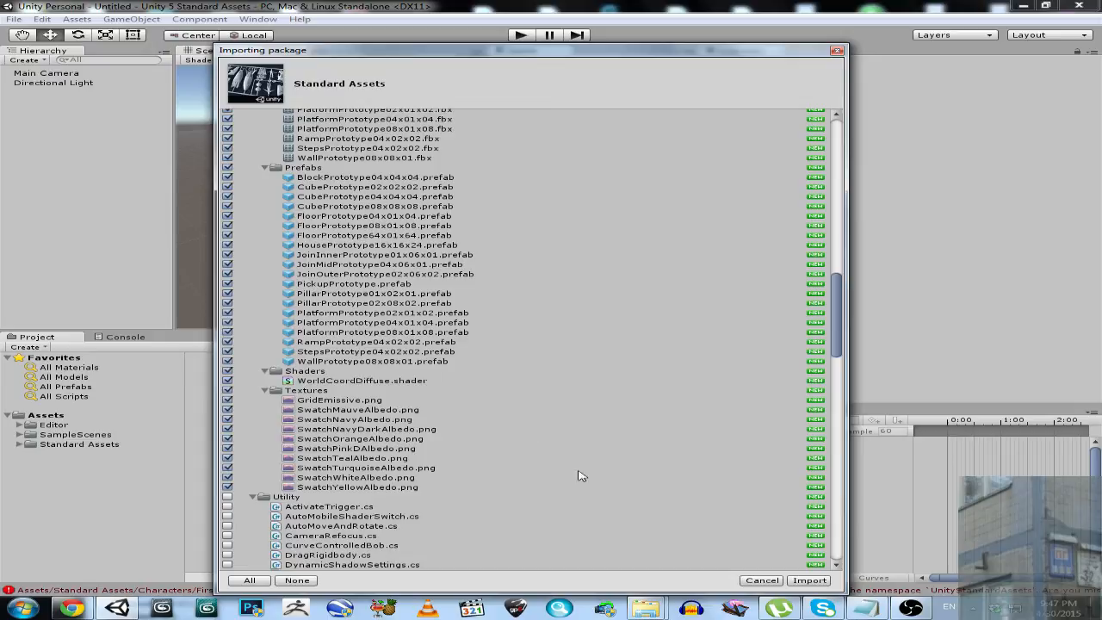
click(808, 580)
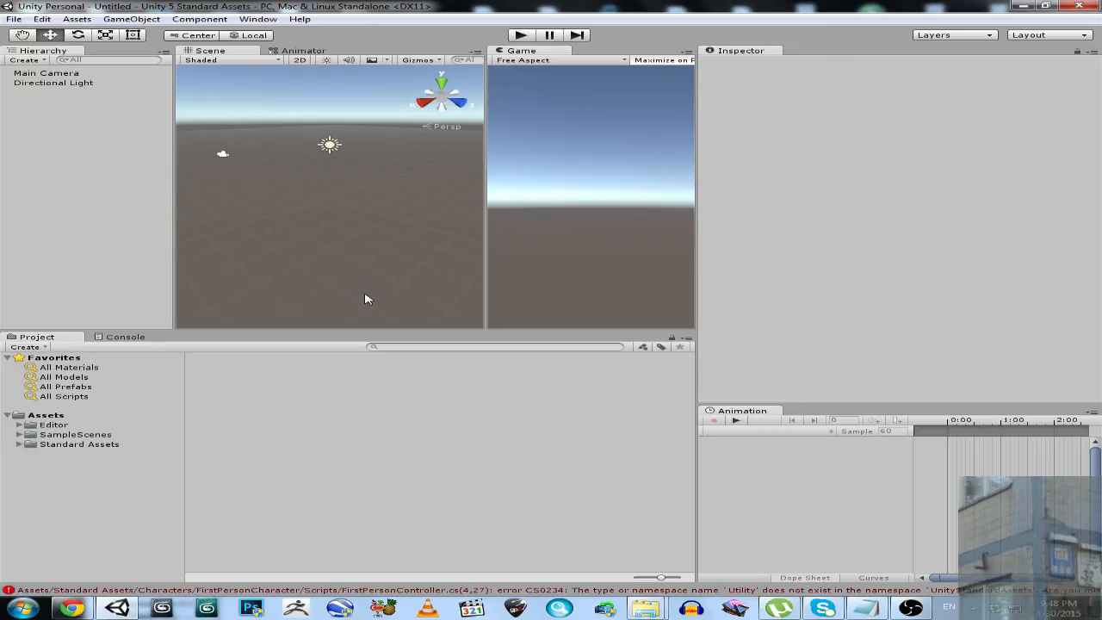
mouse_move(345, 127)
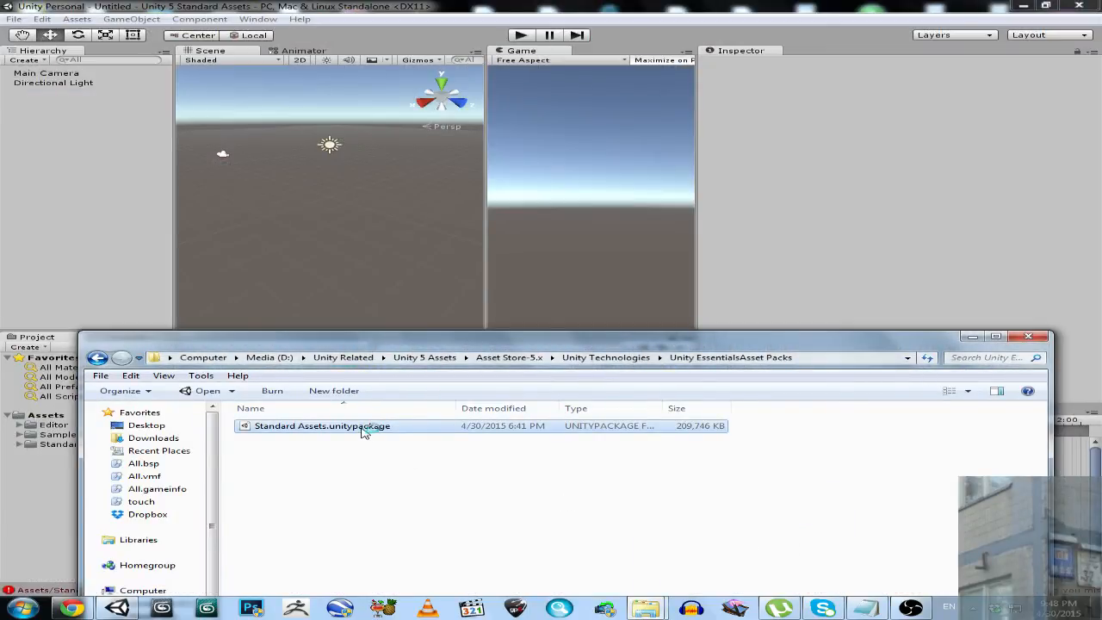
Reopen Standard Assets.unitypackage and let Unity finish decompressing it
double_click(322, 425)
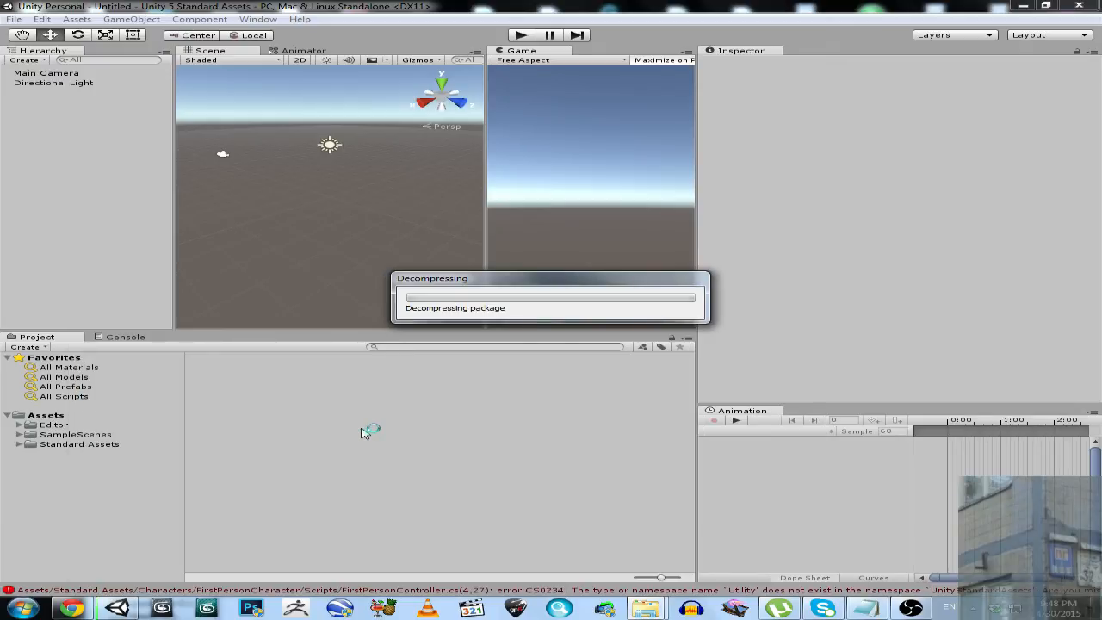
mouse_move(362, 433)
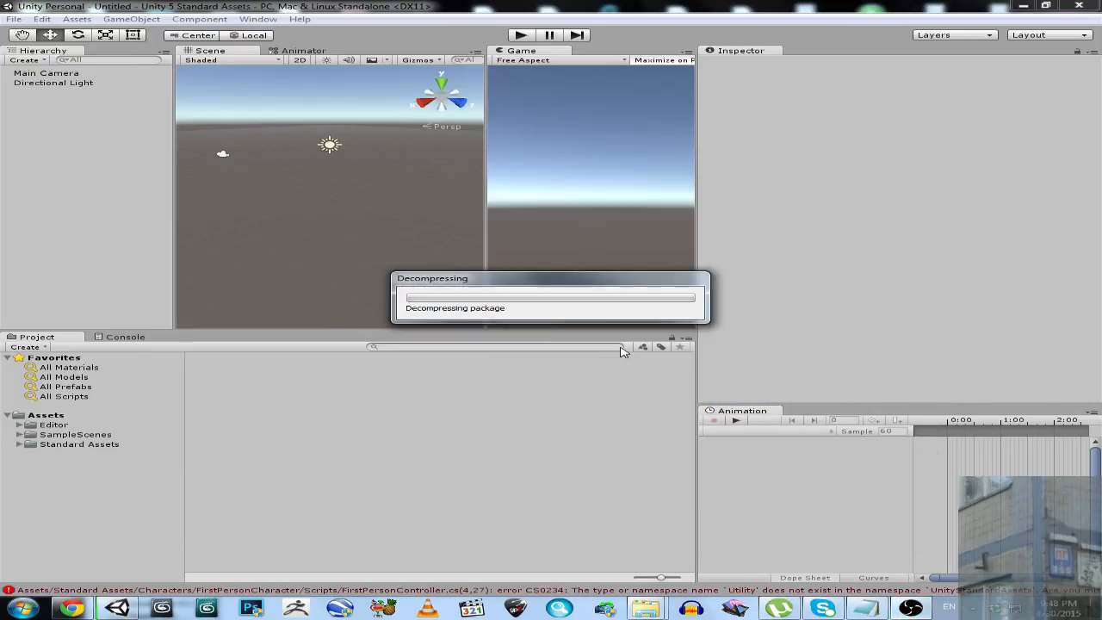
mouse_move(720, 396)
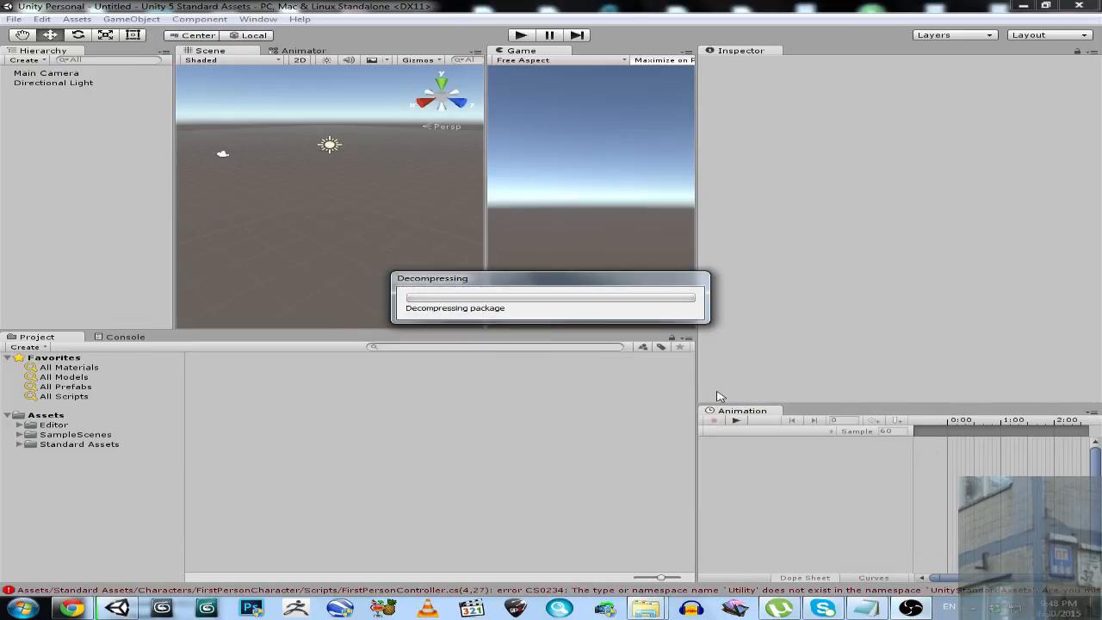
mouse_move(818, 400)
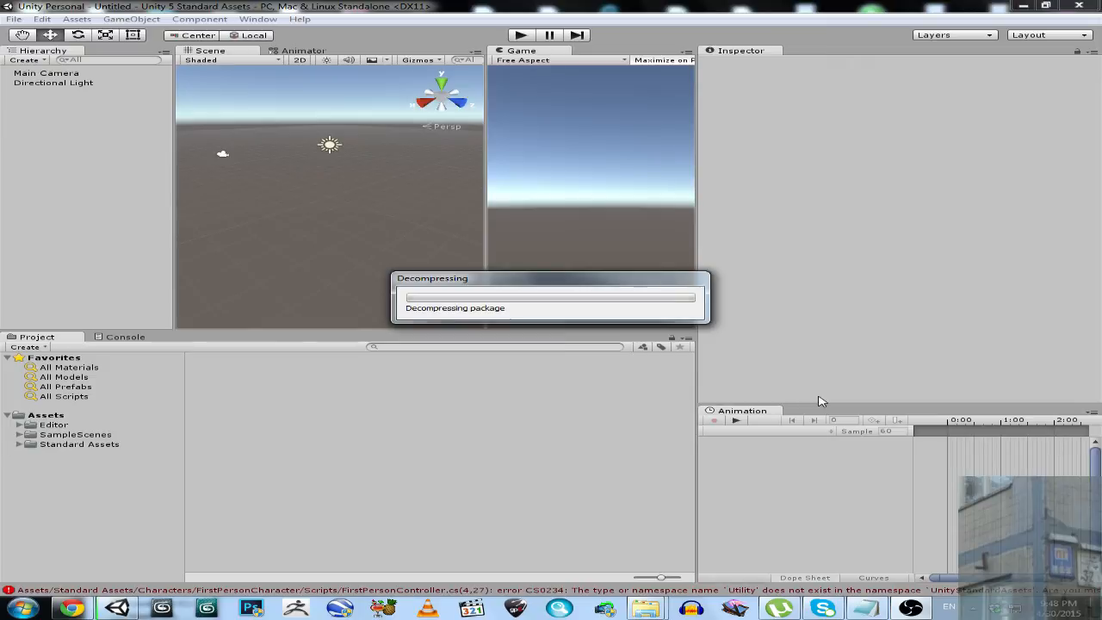
click(910, 608)
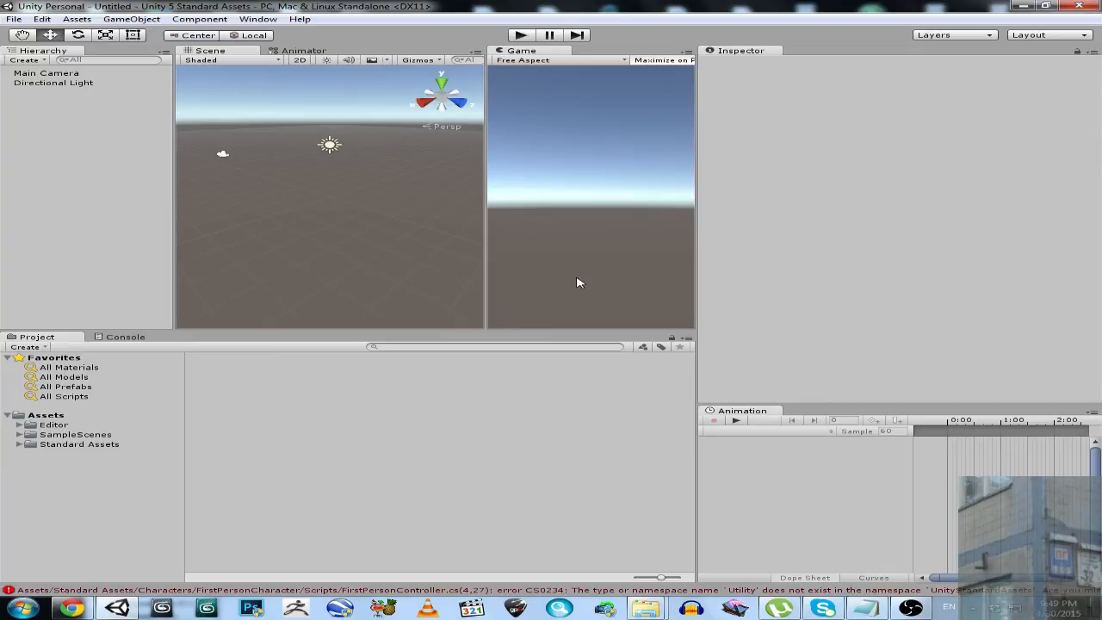
mouse_move(92, 291)
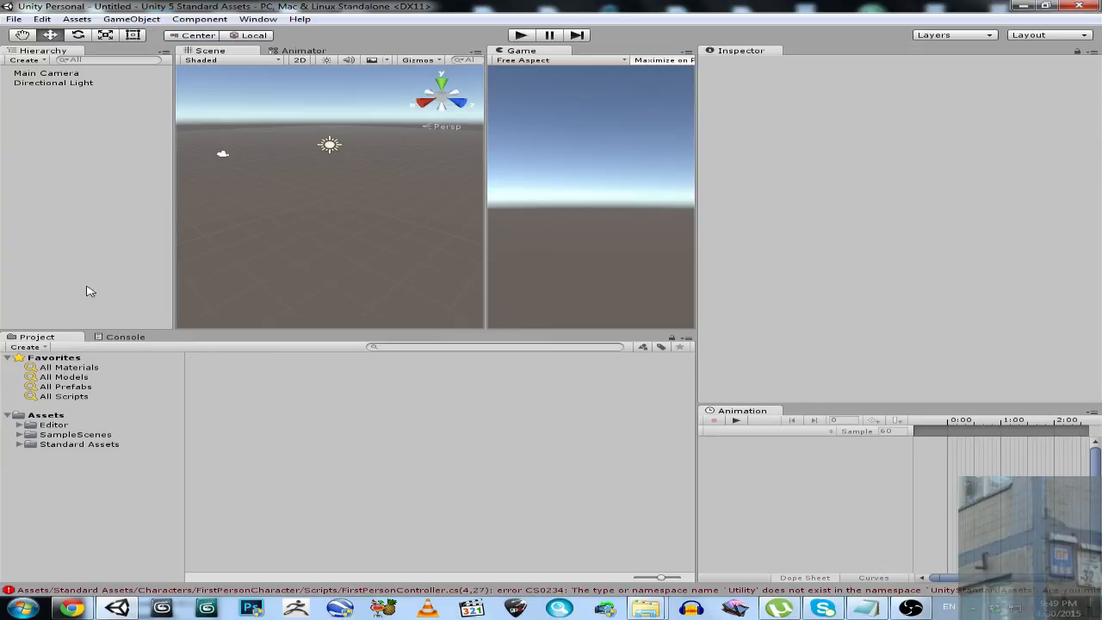
mouse_move(421, 26)
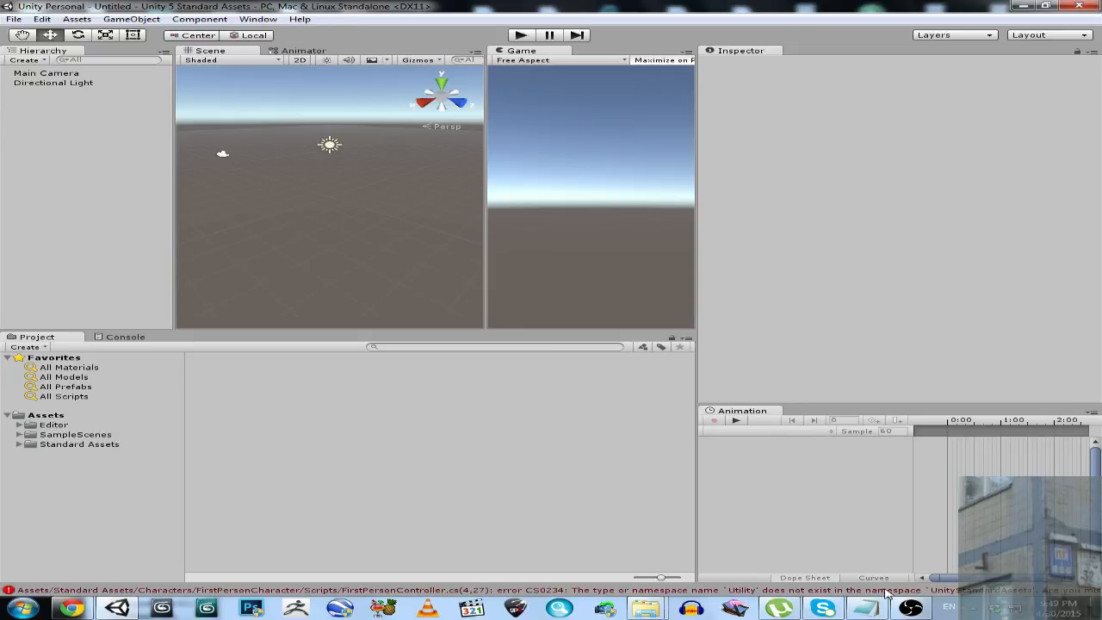
Import the Utility and Vehicles assets, excluding SkyCarWheelNormals.png and SkyCarBodyNormals.png
click(910, 608)
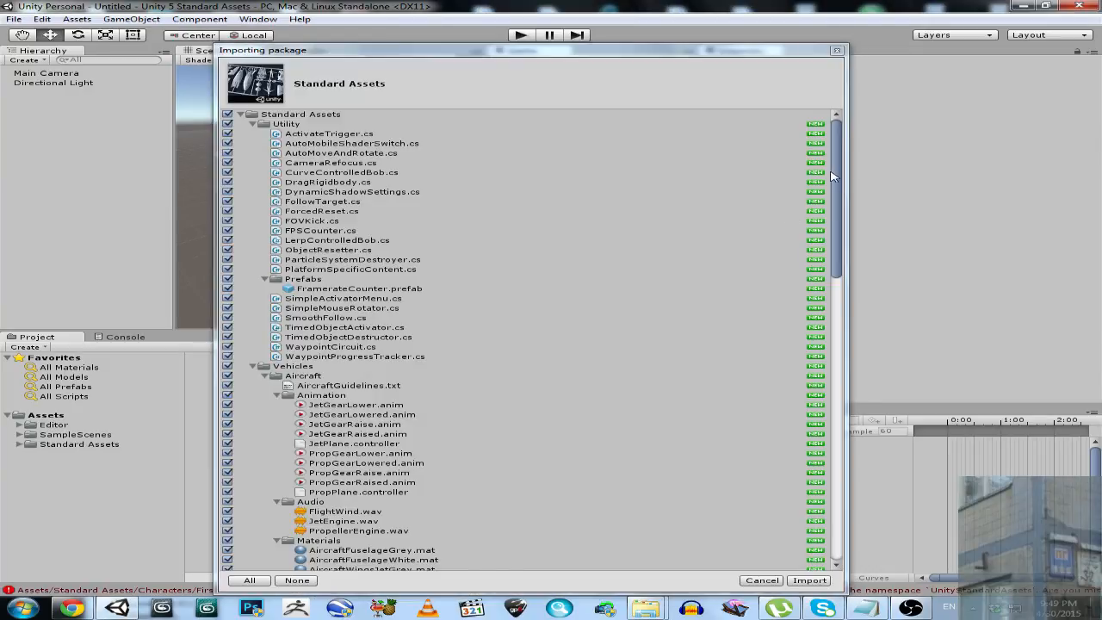
scroll(down, 3)
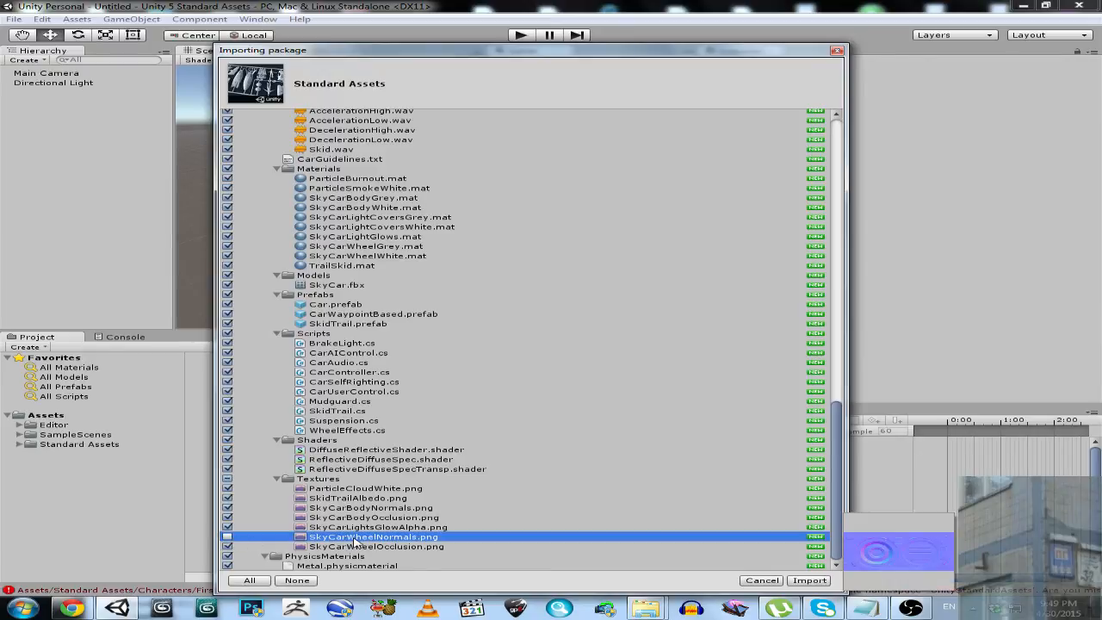
click(227, 537)
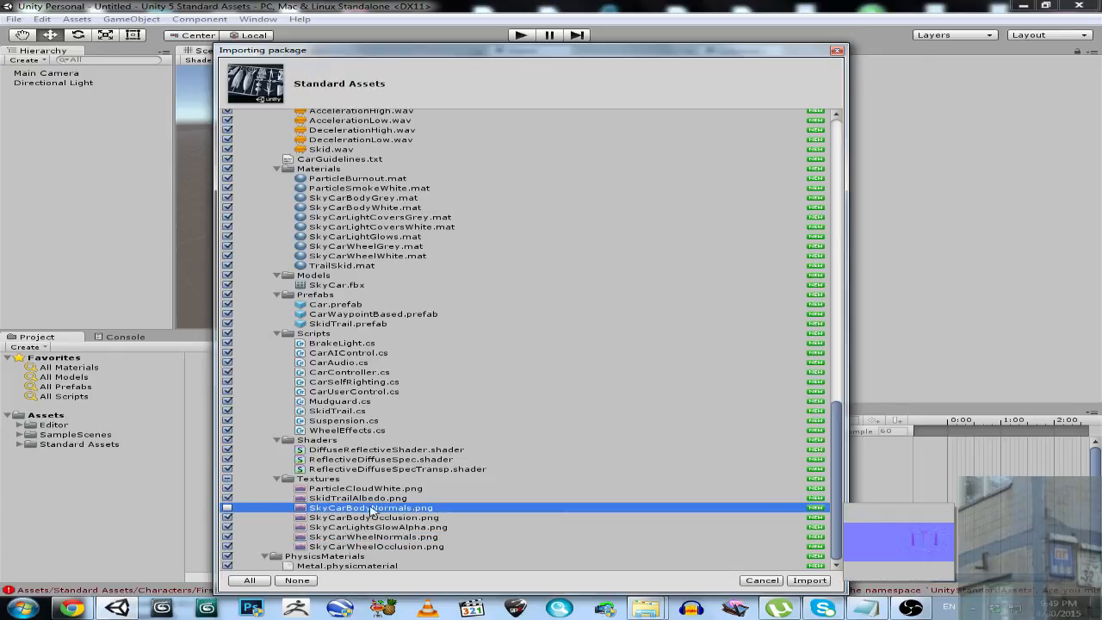
click(807, 580)
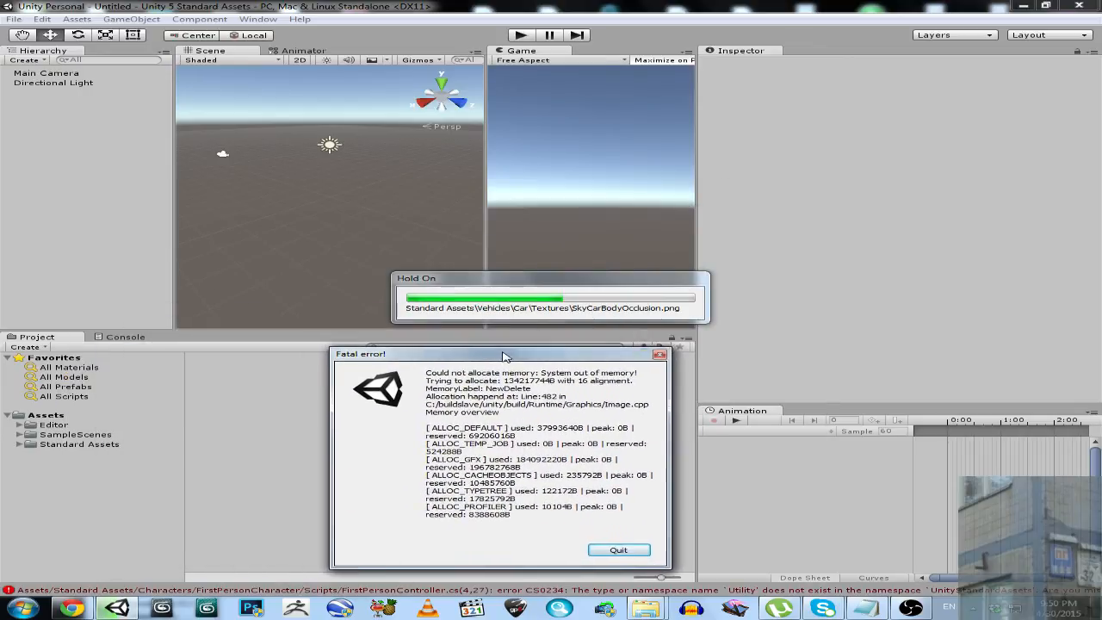
Move the out-of-memory fatal error dialog aside, then quit it
drag(504, 353, 555, 338)
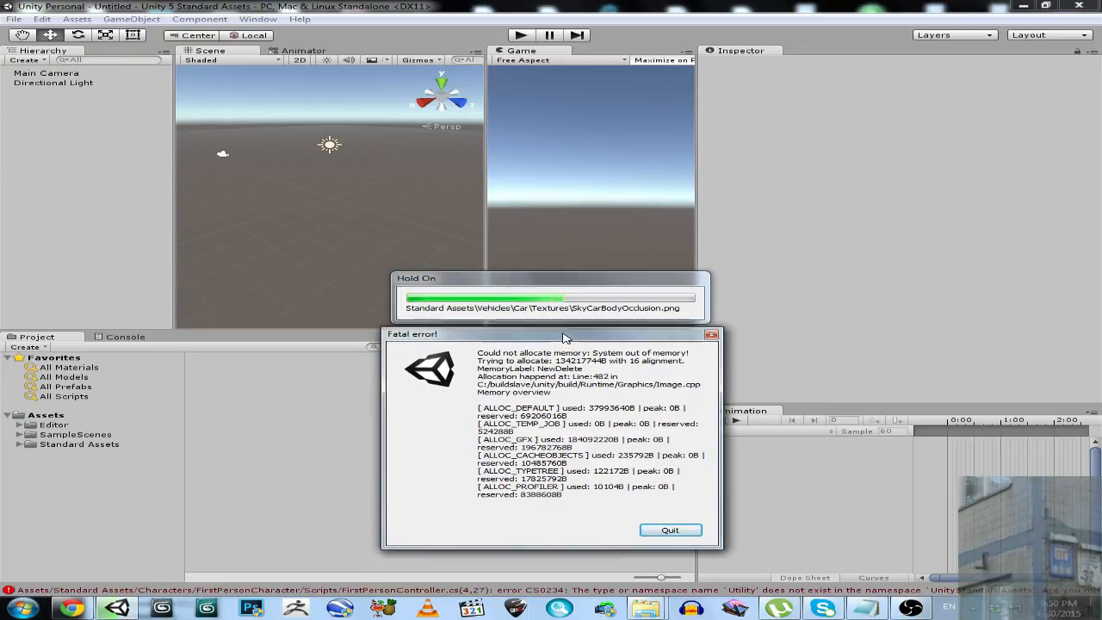
mouse_move(575, 312)
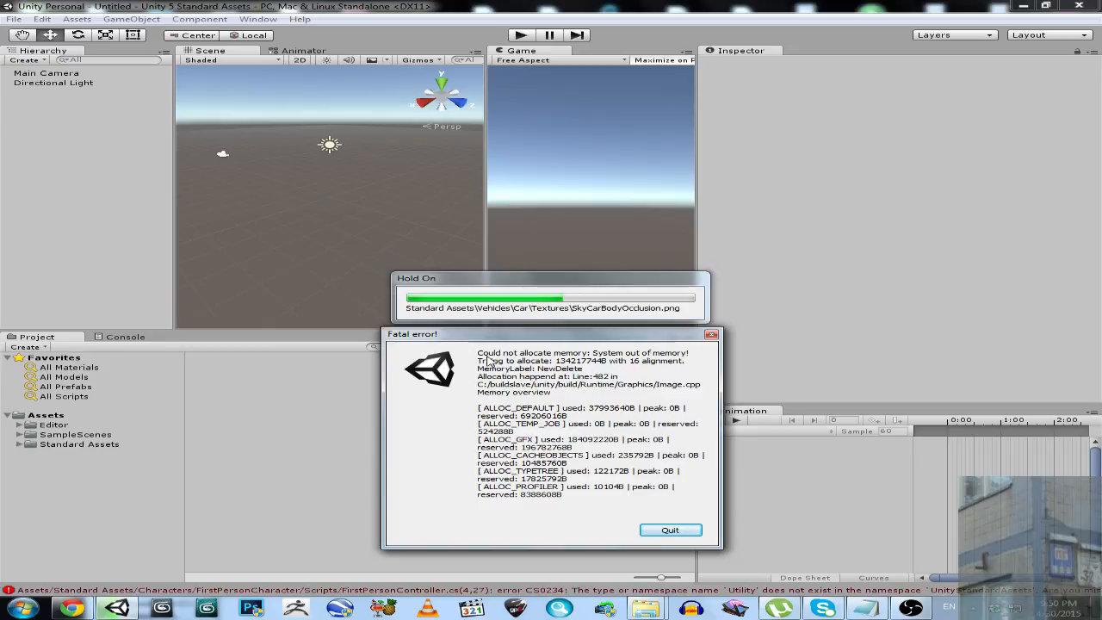
mouse_move(877, 545)
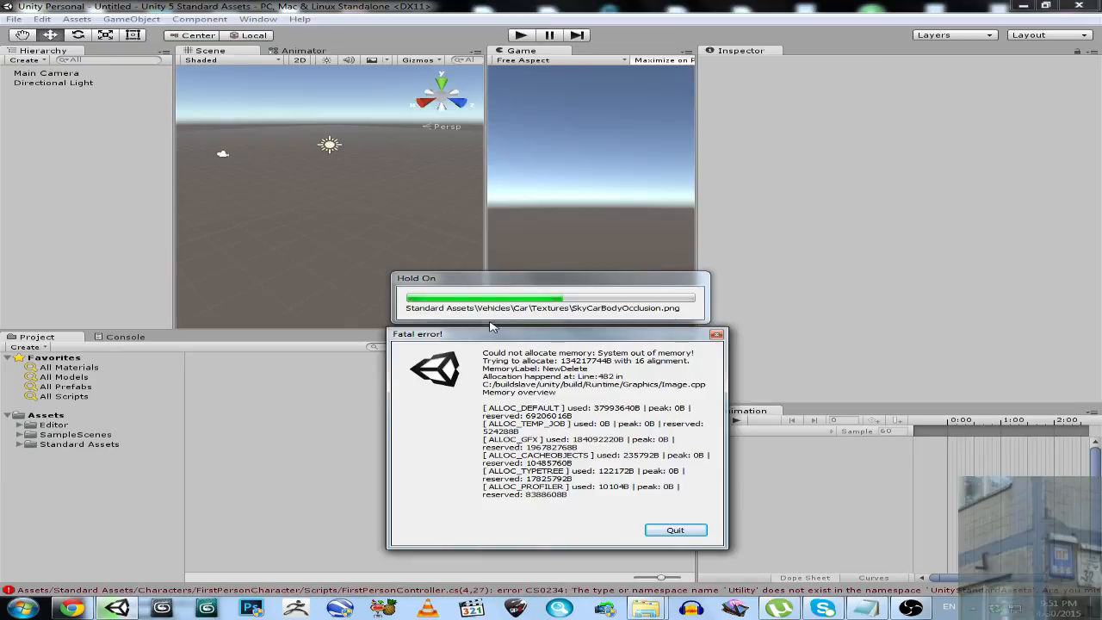
mouse_move(587, 317)
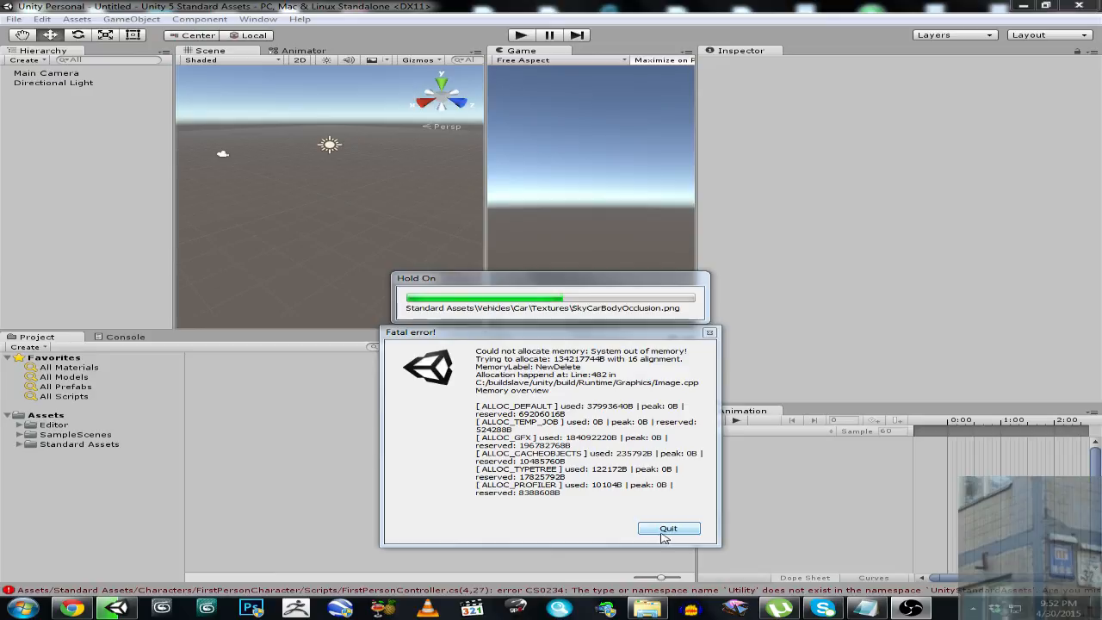
click(668, 528)
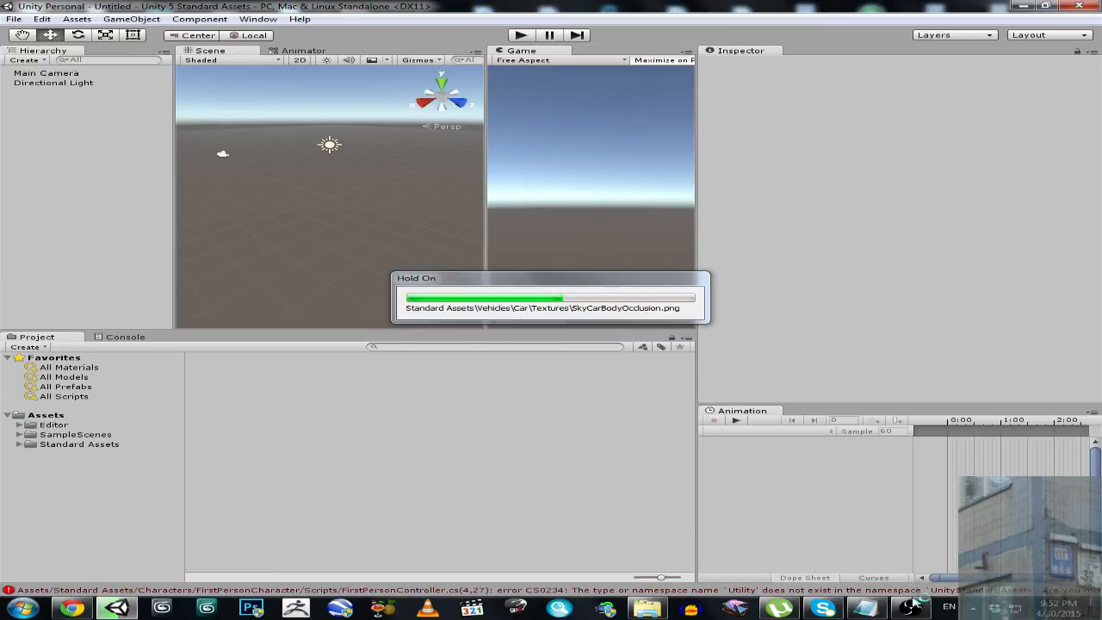